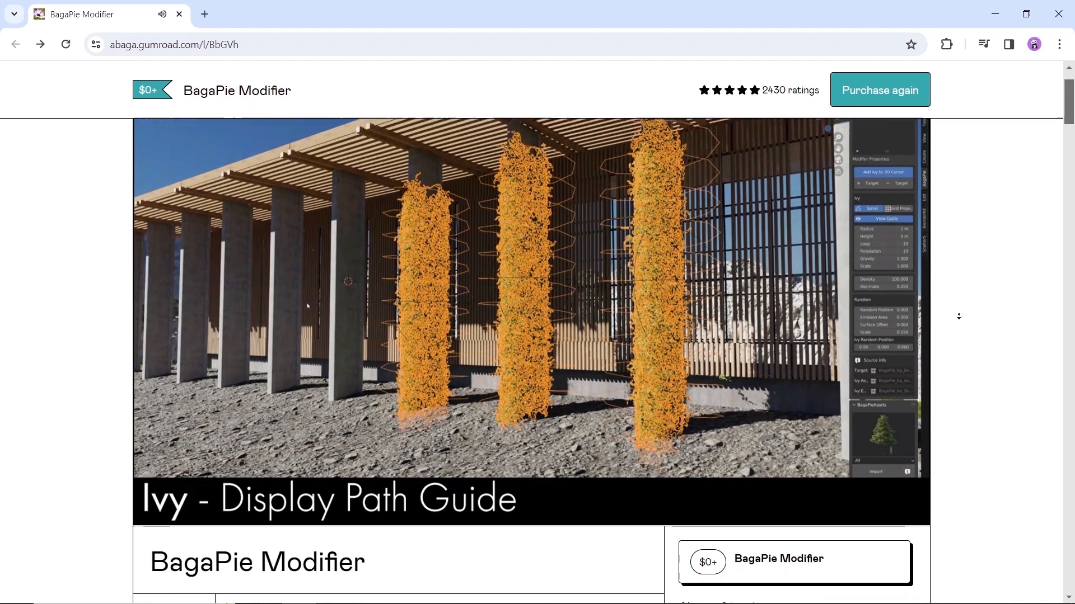
Enter 0 as the fair price for BagaPie Modifier and purchase it again.
scroll("down", 3)
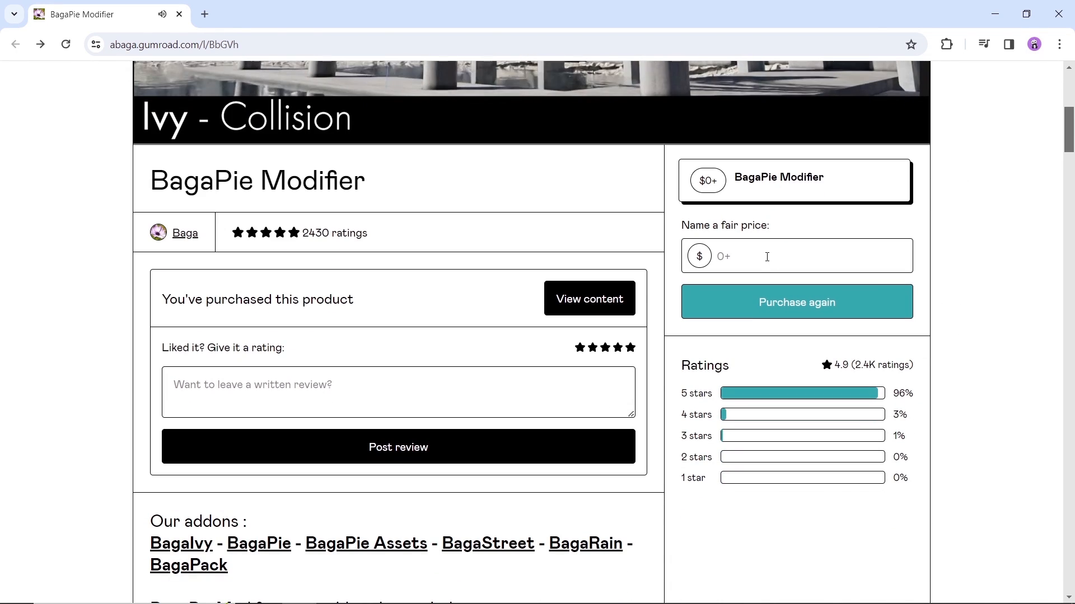
left_click(794, 256)
type("0")
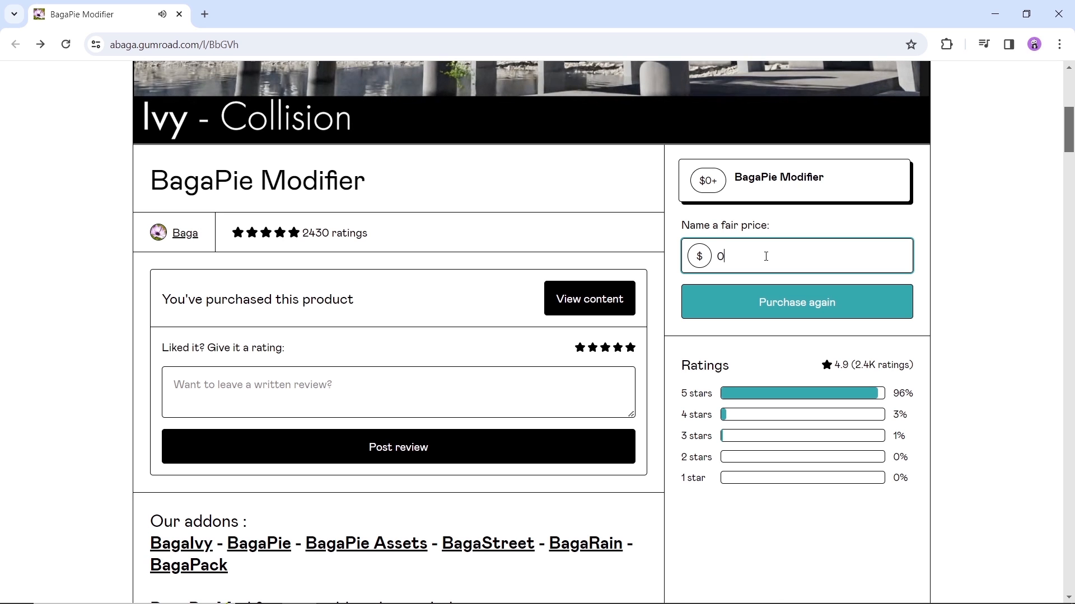
left_click(795, 302)
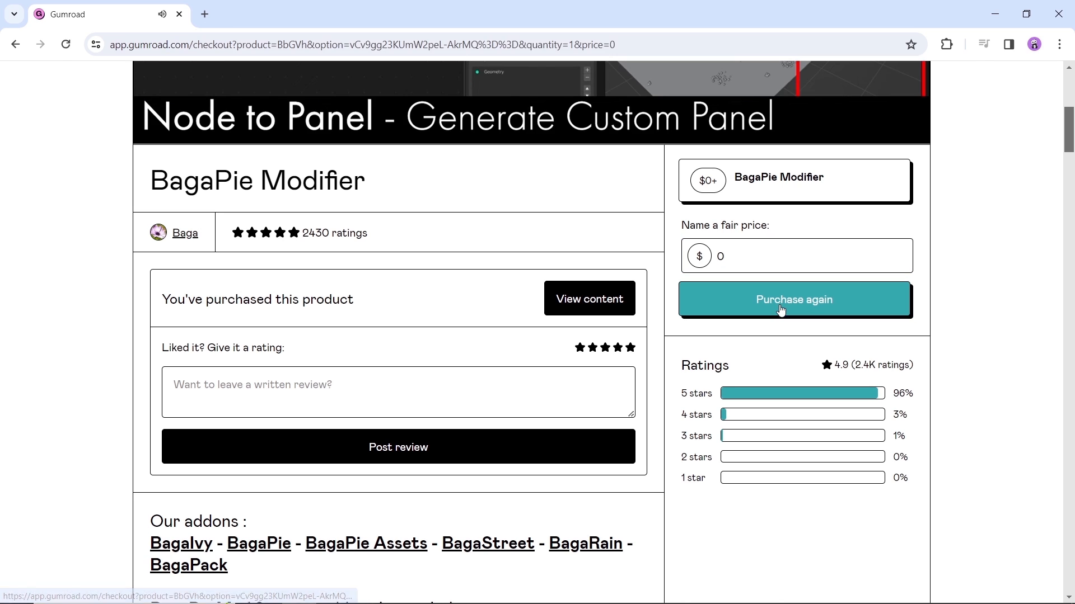
left_click(793, 299)
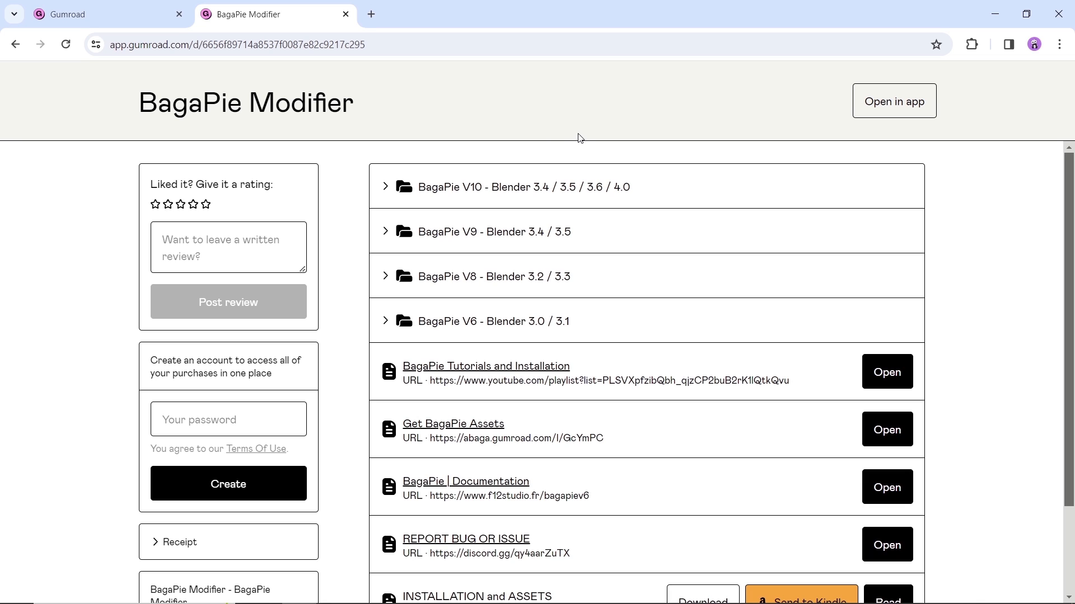
mouse_move(486, 232)
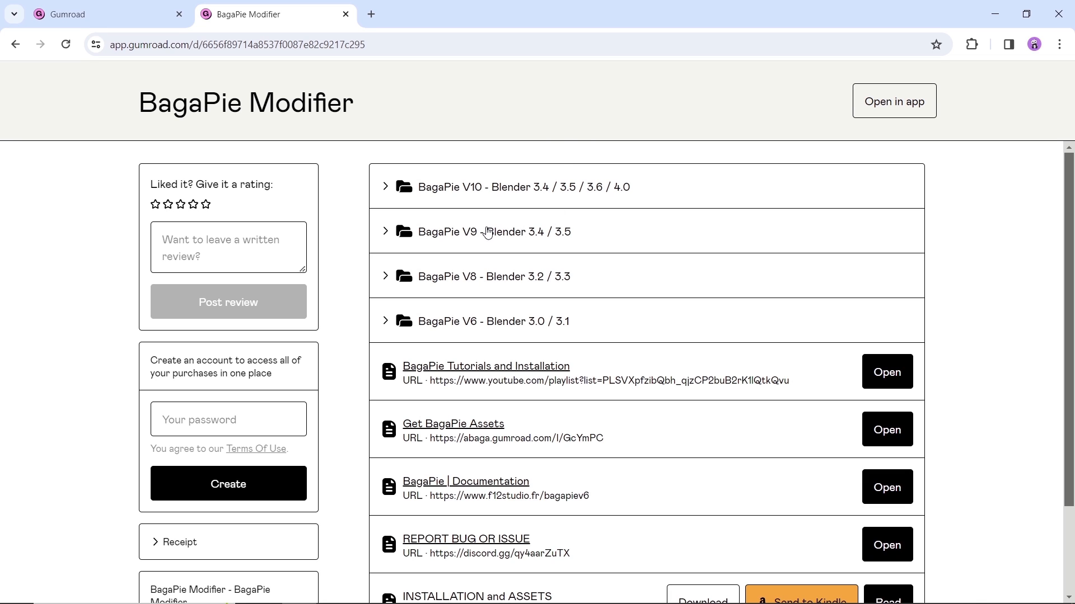
mouse_move(644, 198)
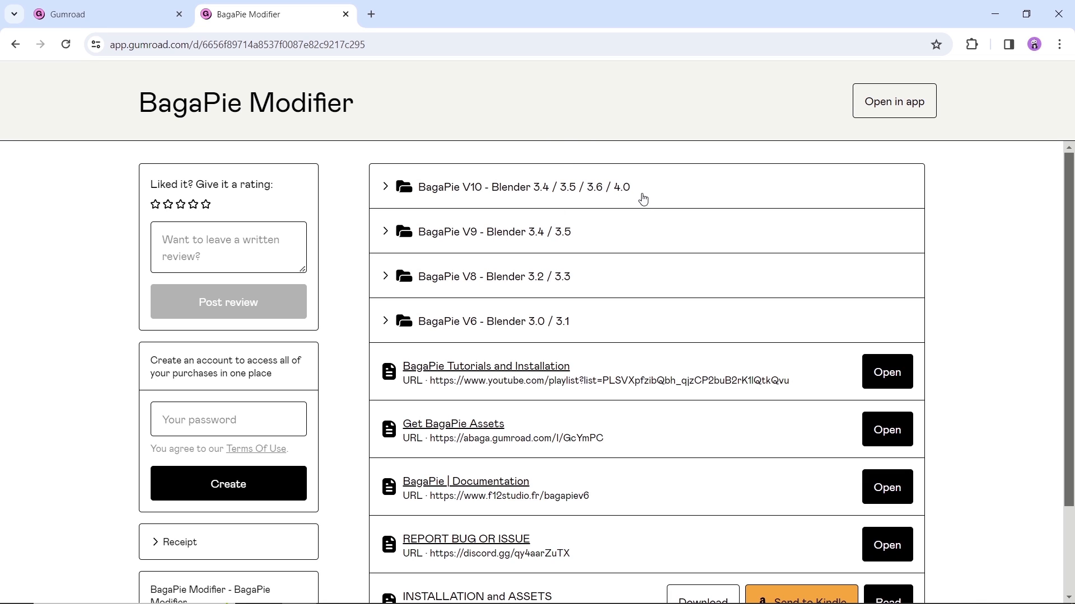
Expand the 'BagaPie V10 - Blender 3.4 / 3.5 / 3.6 / 4.0' folder to show its ZIP downloads.
left_click(525, 187)
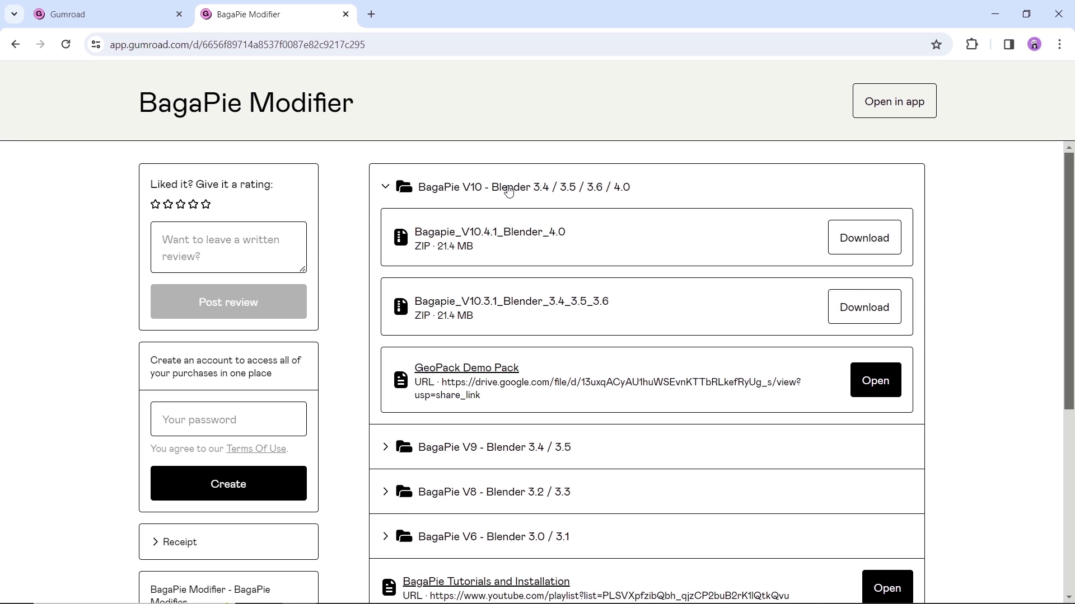
mouse_move(525, 235)
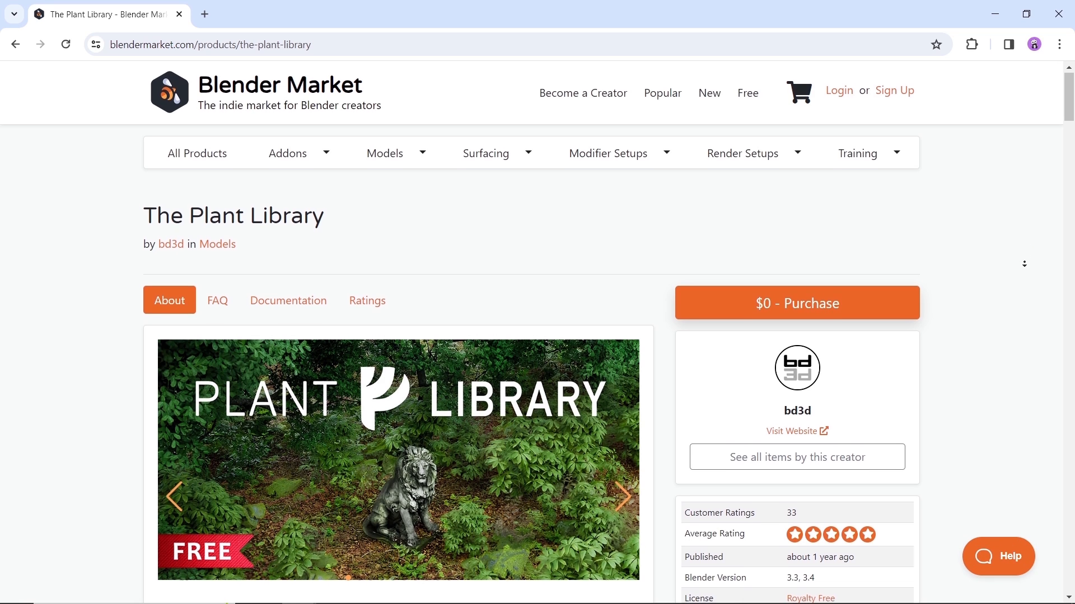
Buy The Plant Library for $0 on Blender Market and complete the order from the cart.
scroll("down", 3)
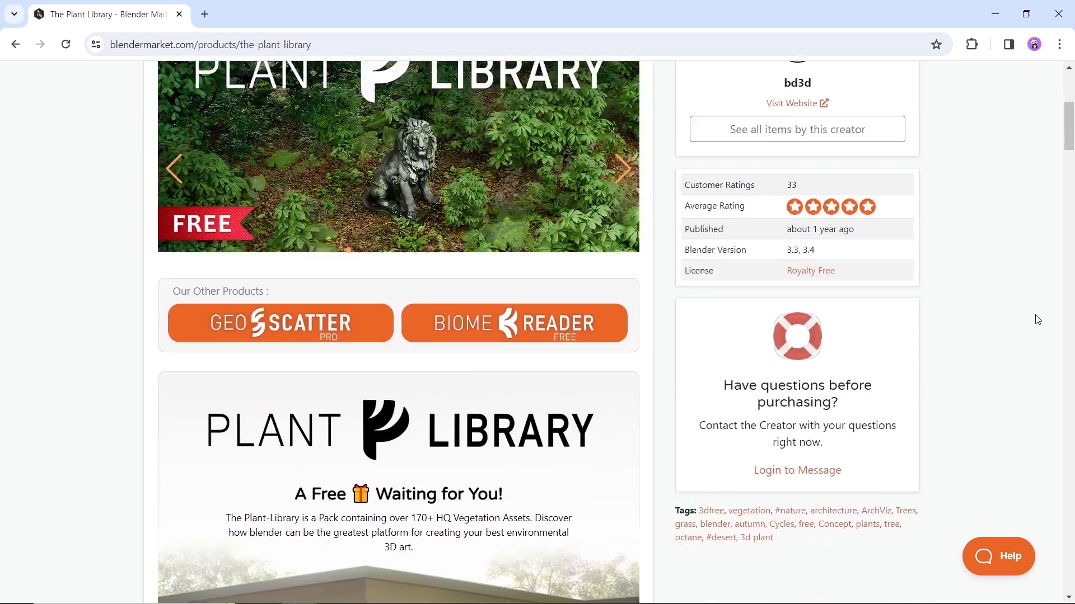
scroll("down", 3)
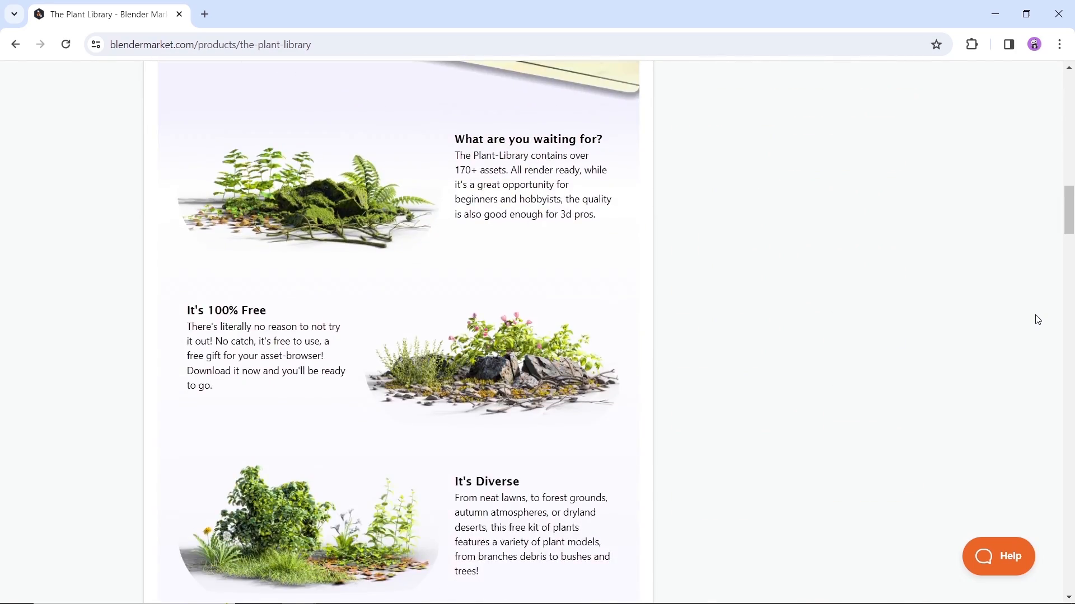
scroll("up", 3)
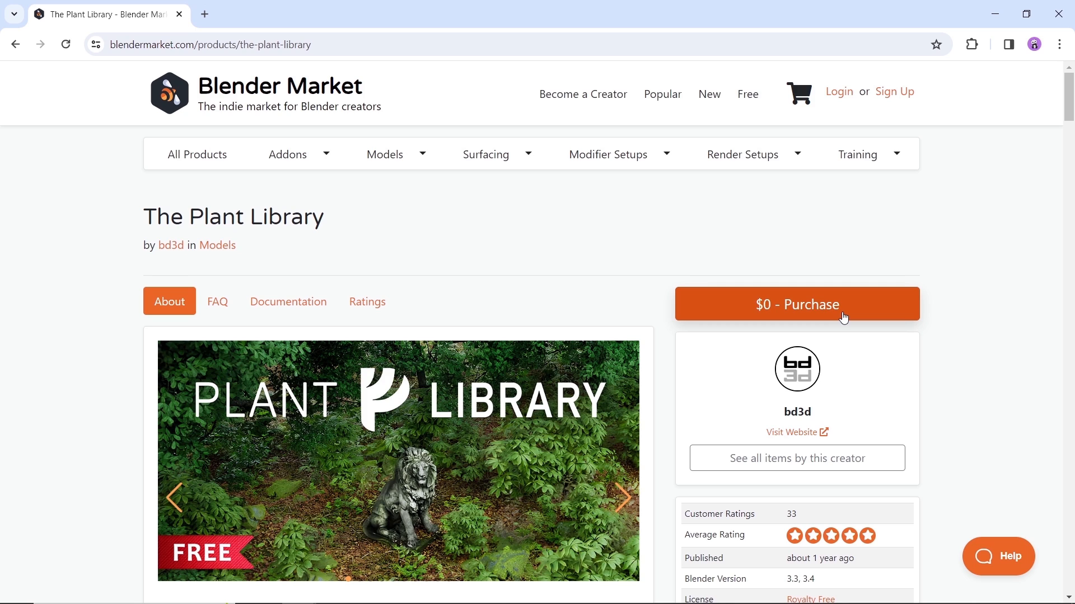
left_click(796, 303)
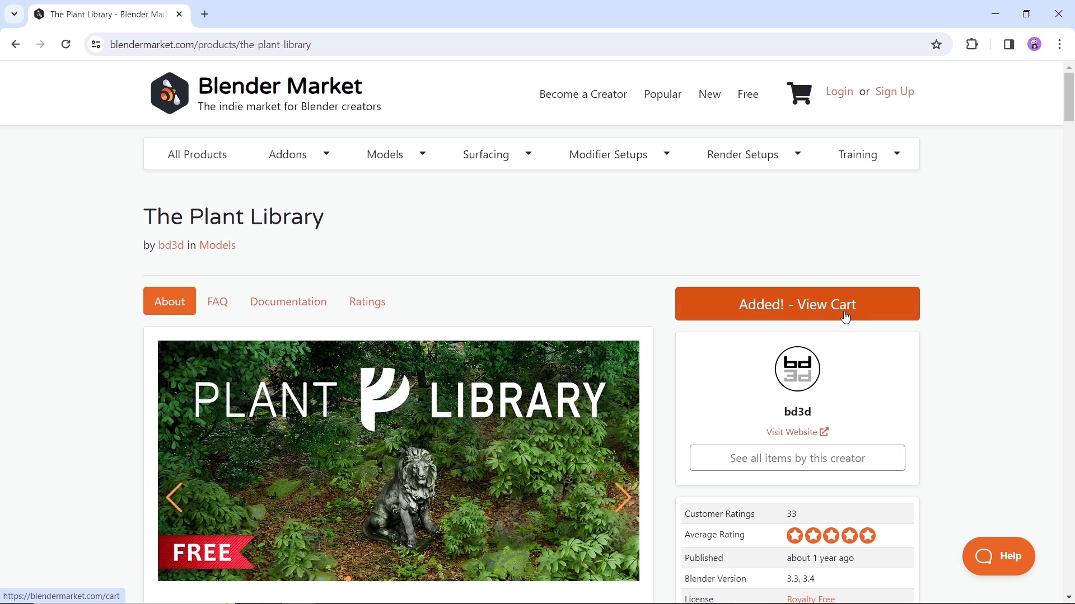
mouse_move(806, 316)
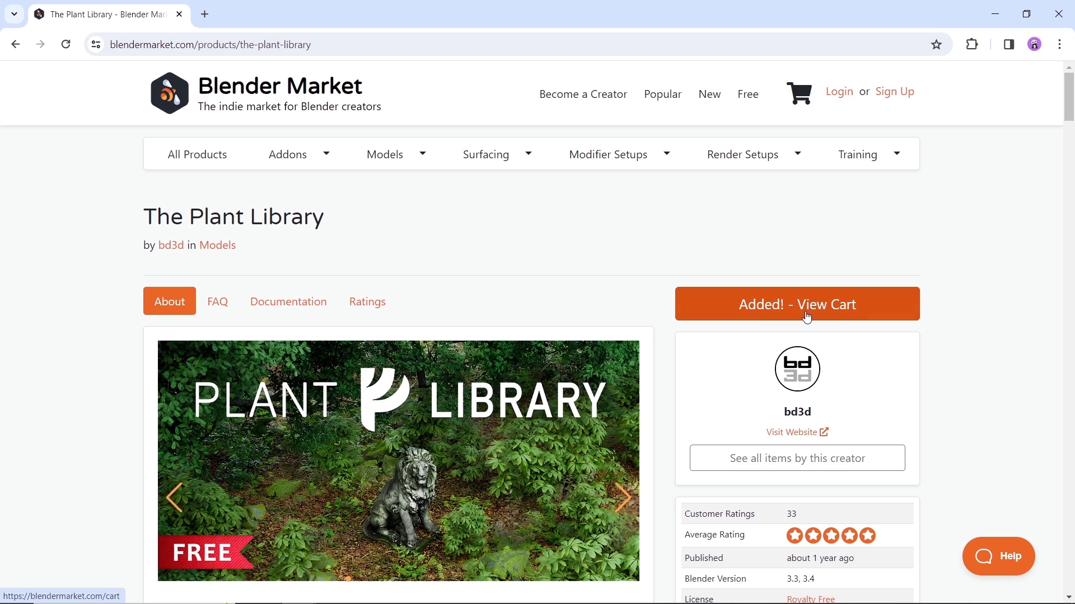
left_click(796, 305)
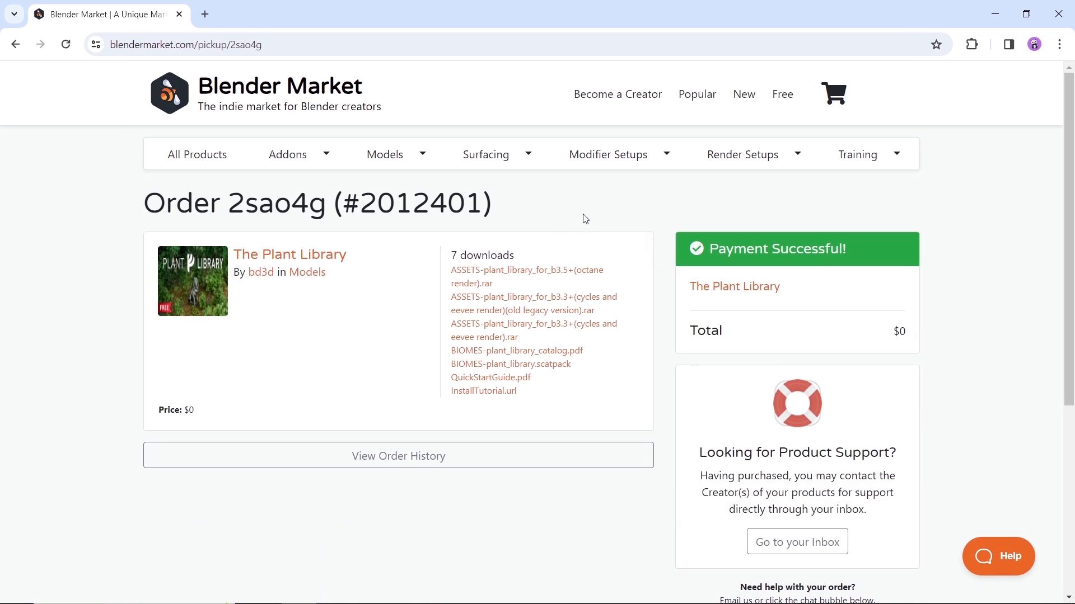
mouse_move(542, 254)
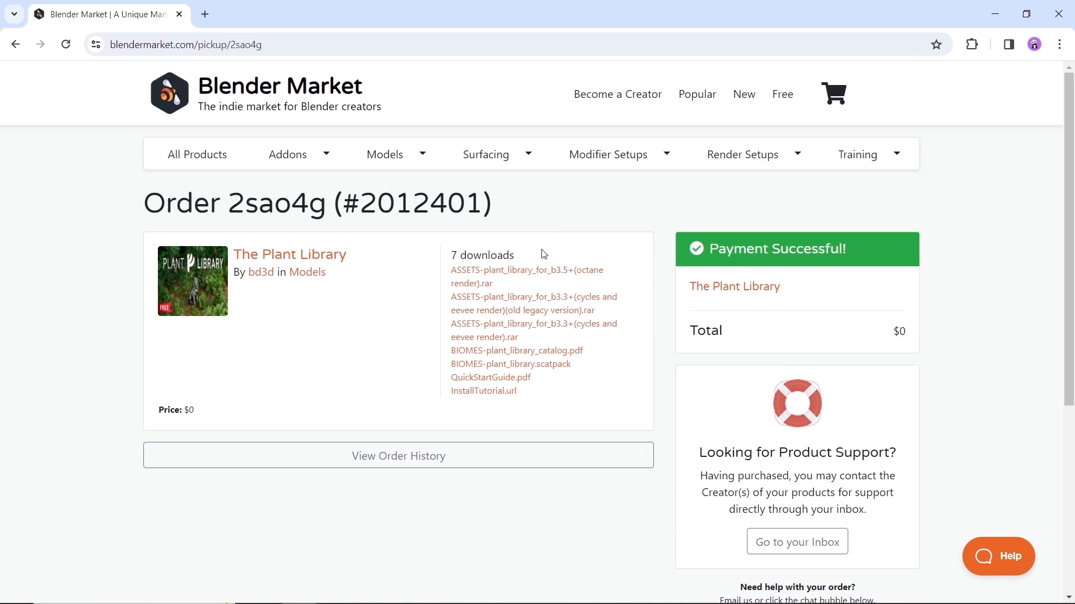
mouse_move(526, 270)
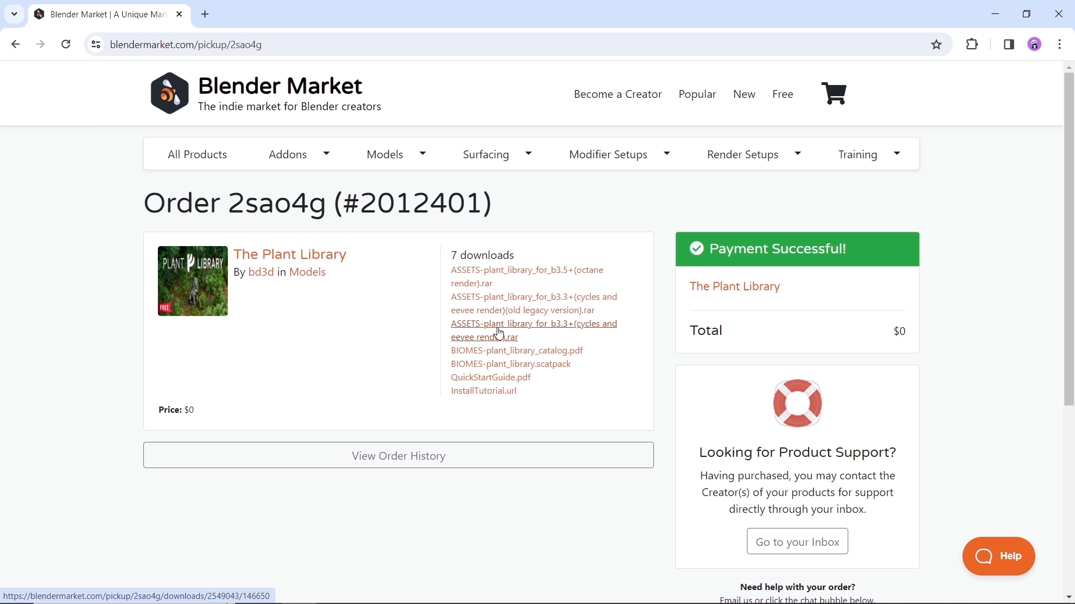
Download the 722 MB 'ASSETS-plant_library_for_b3.3+(cycles and eevee render).rar' archive.
left_click(533, 331)
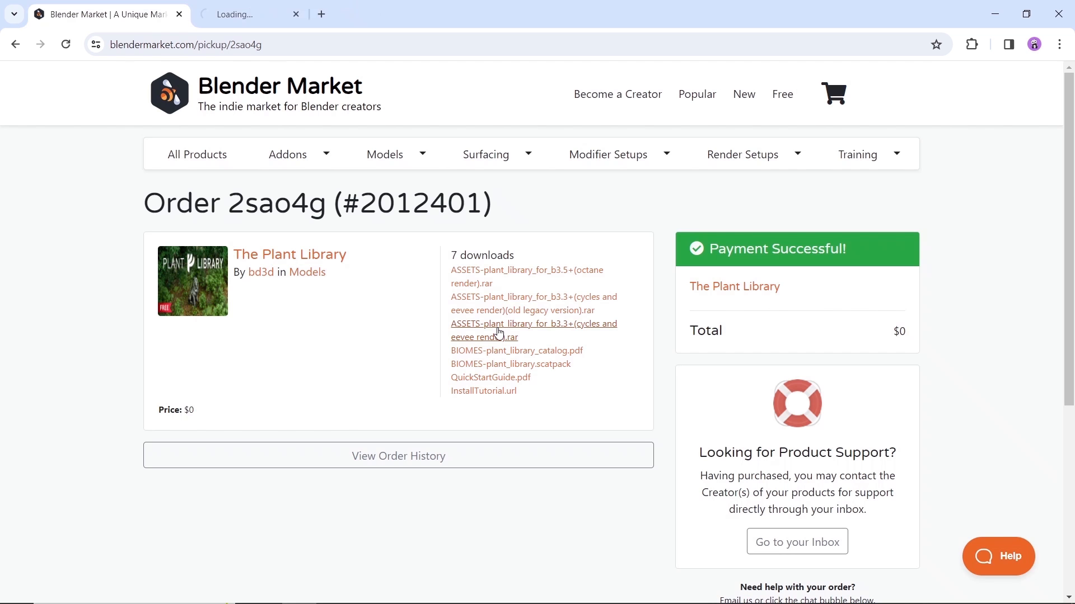
left_click(534, 331)
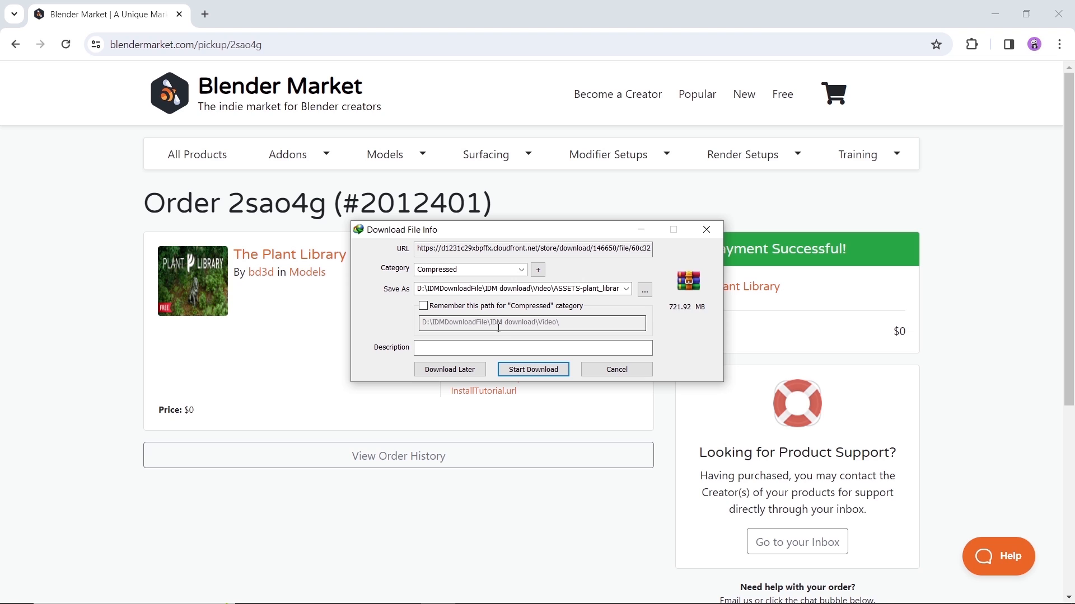
mouse_move(705, 320)
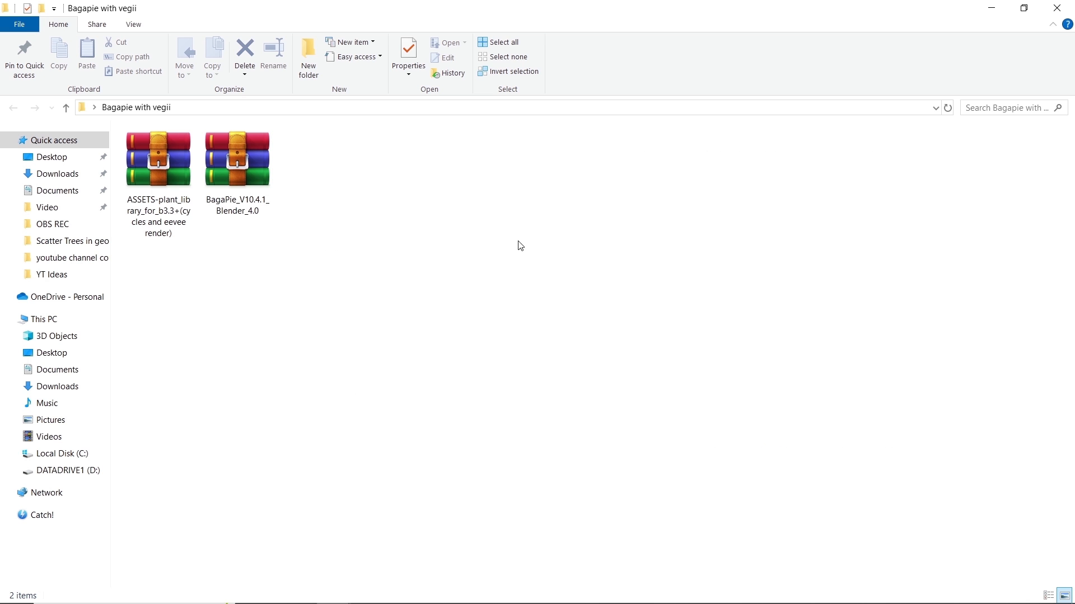
Extract the ASSETS-plant_library archive into its own 'ASSETS-plant_library_for_b3.3+' folder.
left_click(237, 160)
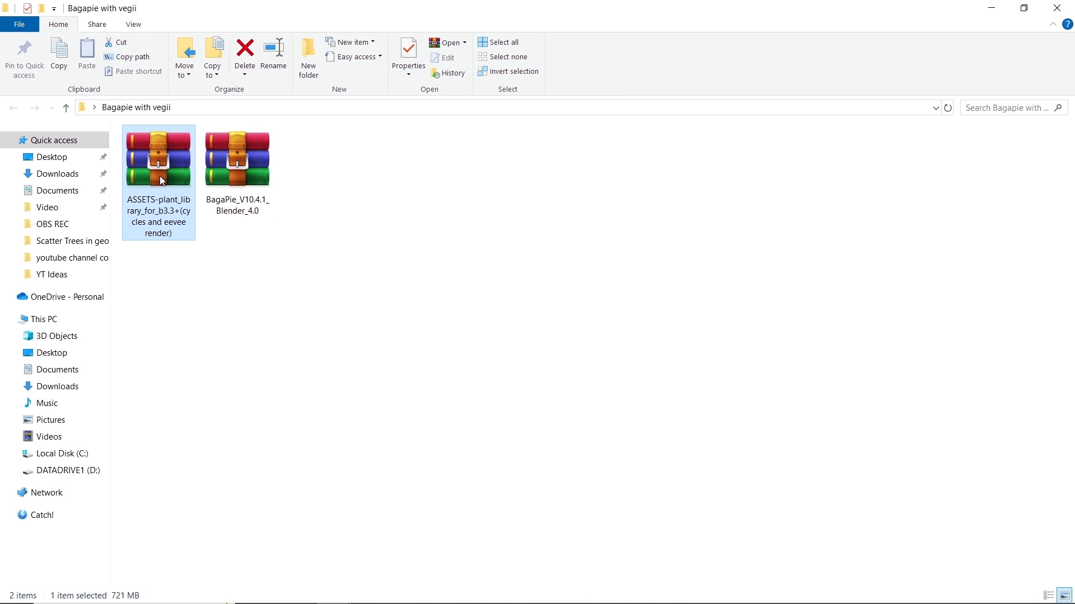
mouse_move(159, 162)
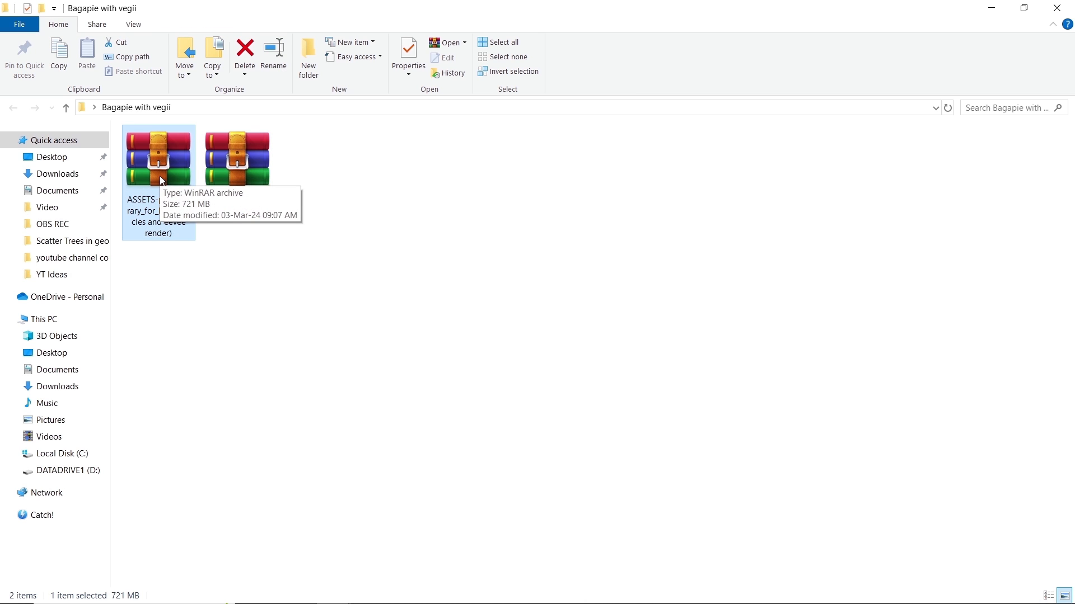
right_click(158, 158)
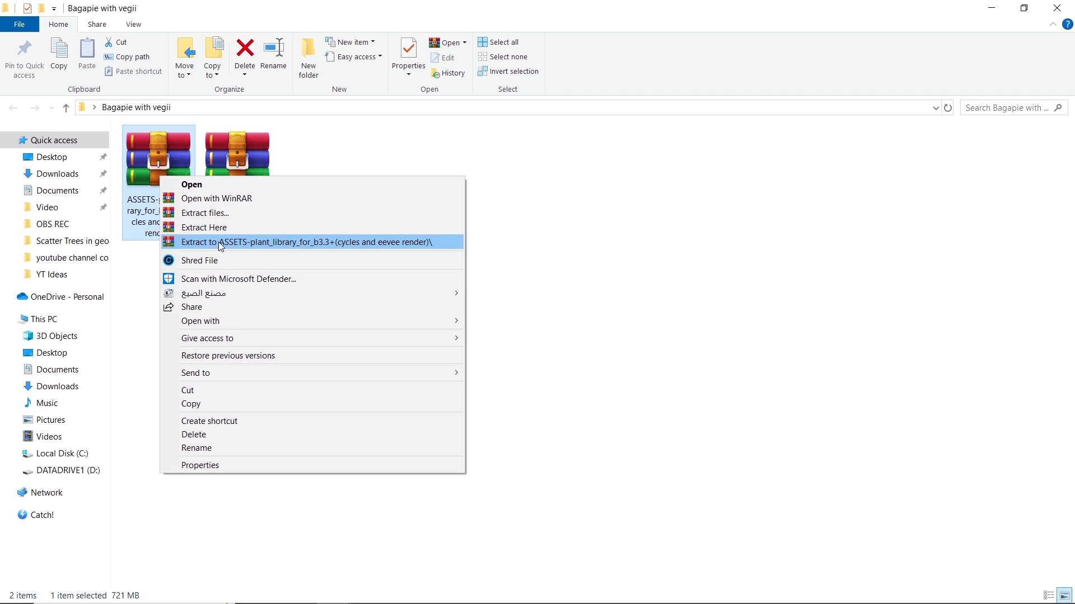
left_click(303, 241)
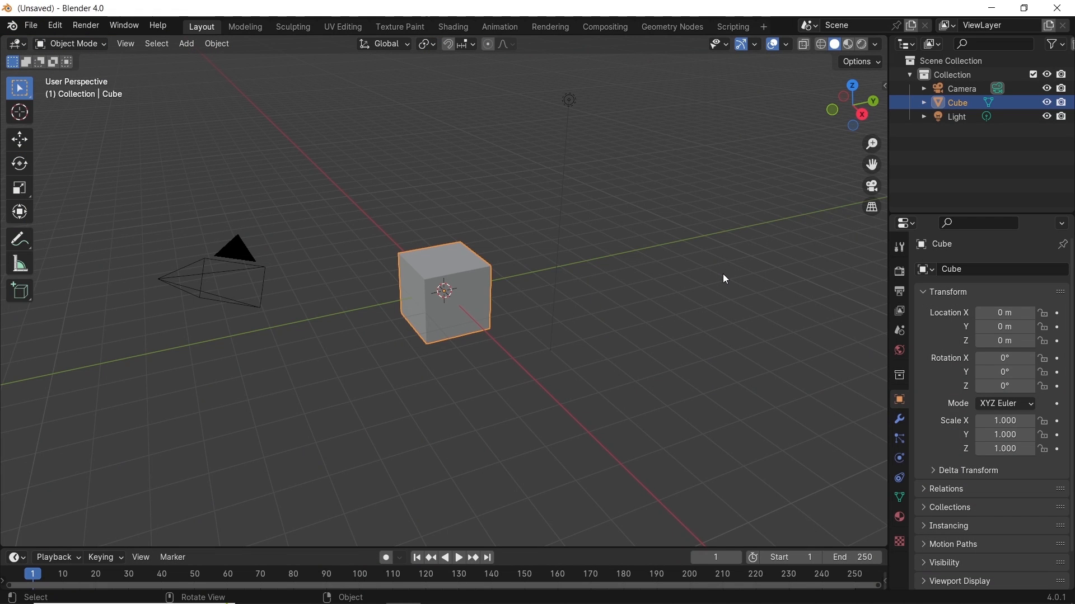
Delete the default cube, camera and light, then open Preferences on the Add-ons list.
key("a")
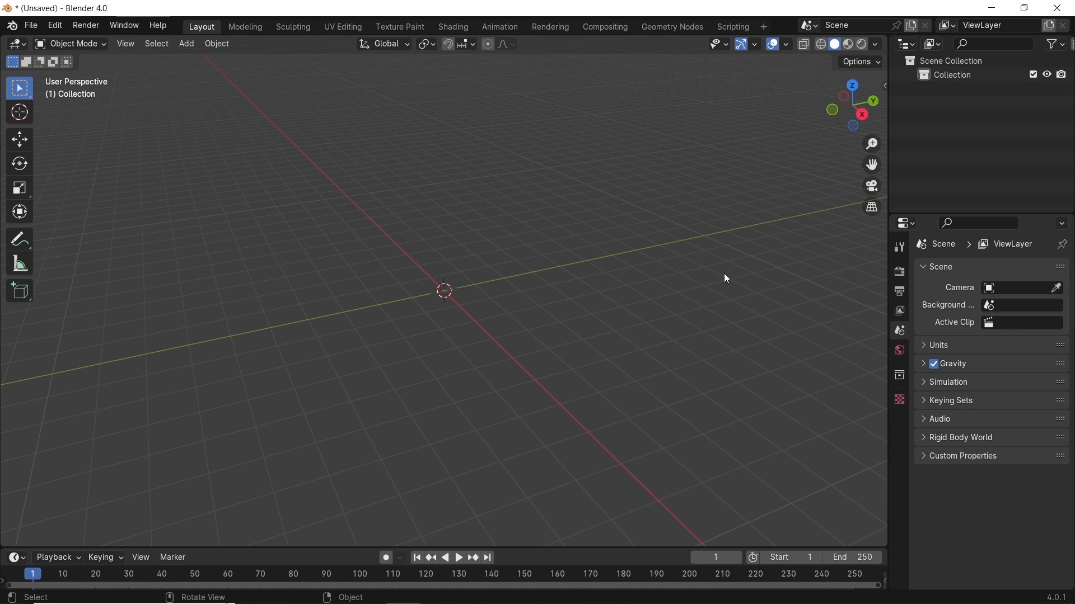
left_click(54, 25)
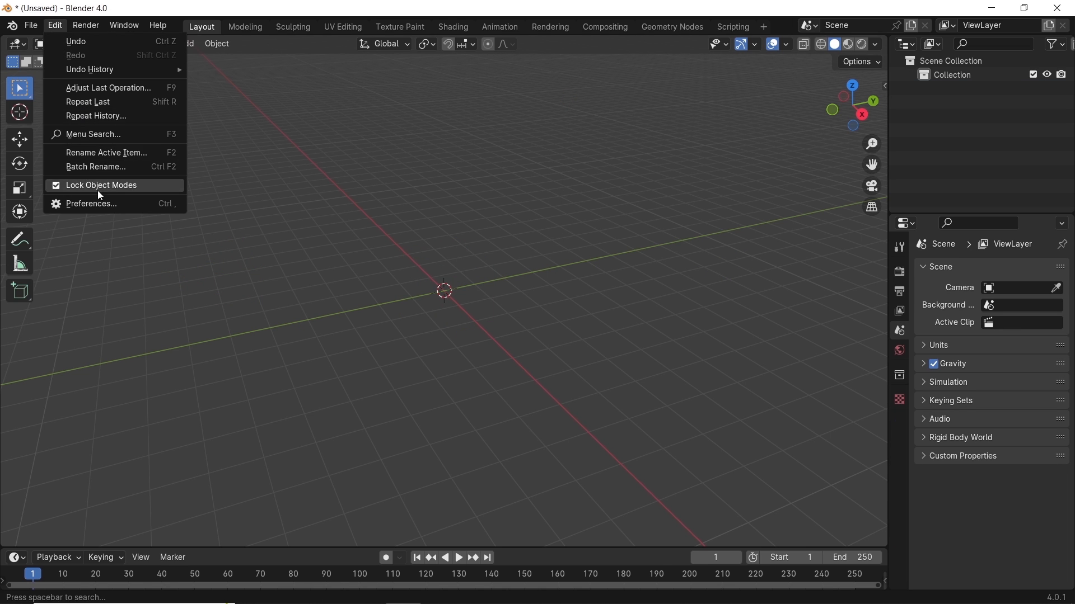
left_click(91, 204)
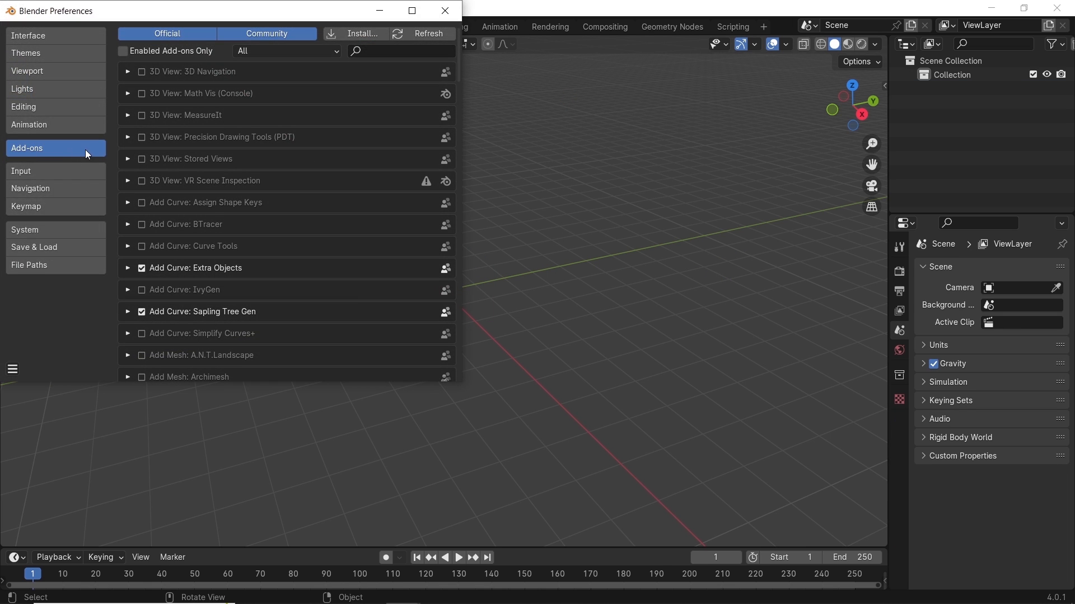
Install BagaPie_V10.4.1_Blender_4.0.zip as an add-on and enable BagaPie Modifier.
left_click(362, 33)
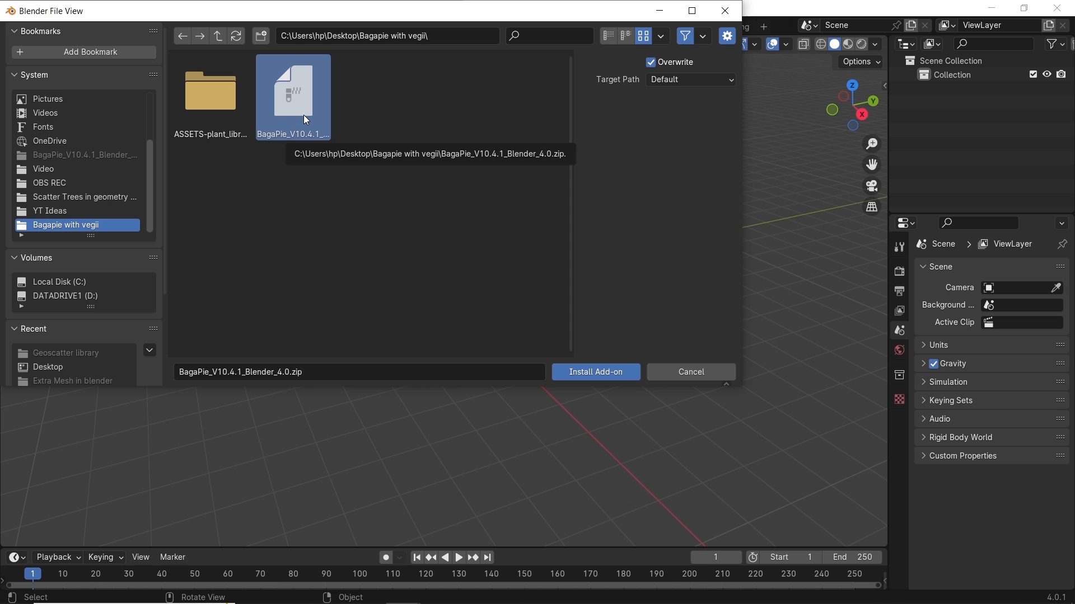
left_click(594, 372)
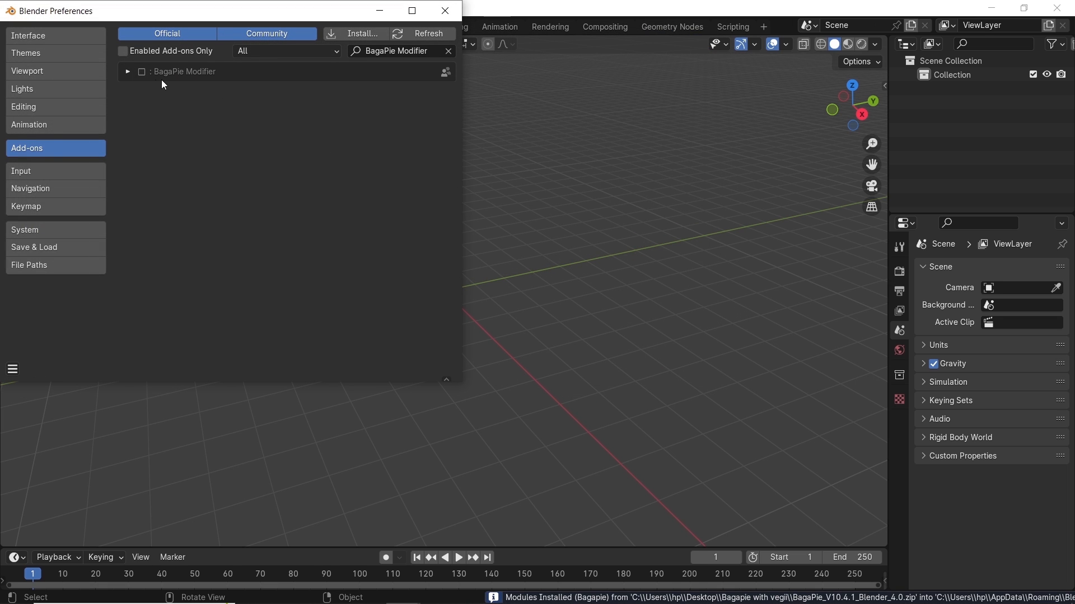
left_click(128, 71)
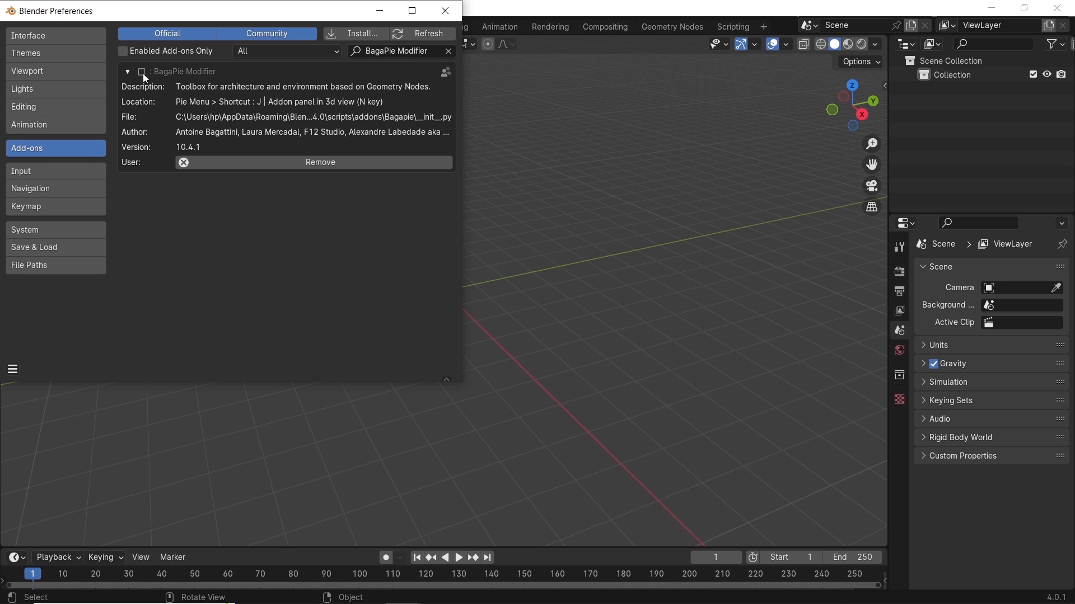
left_click(141, 71)
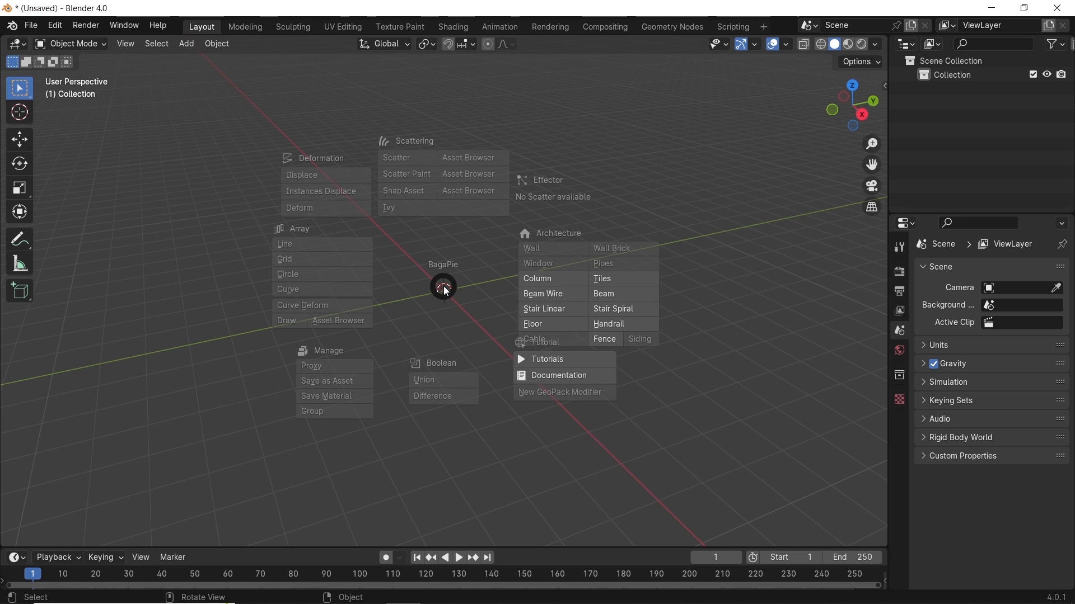
Add a BagaPie Column from the J pie menu into a new BagaPie collection.
left_click(537, 278)
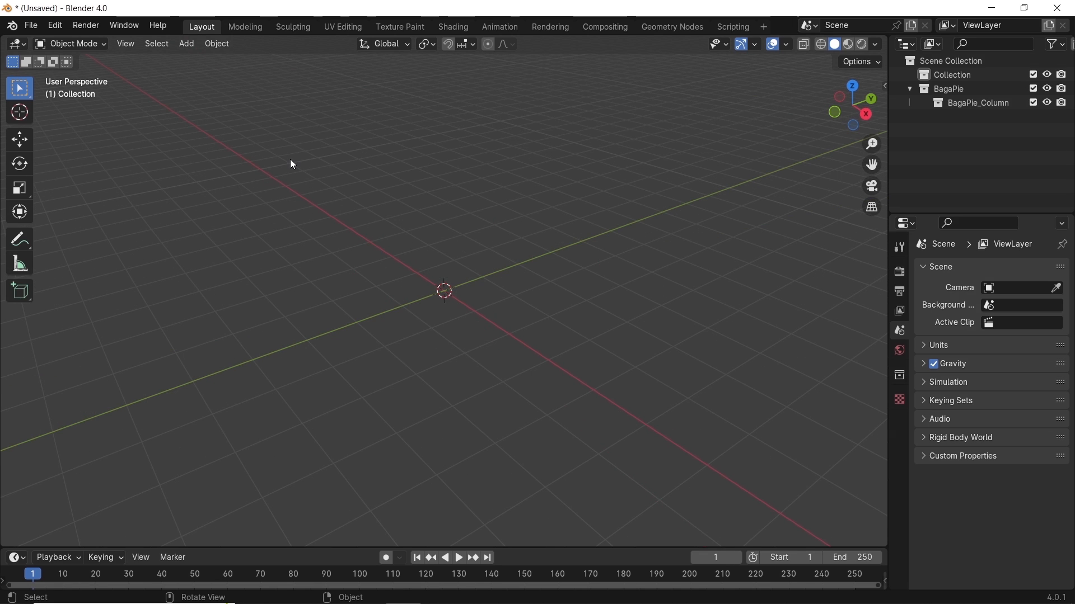
Add the ASSETS-plant_library folder under File Paths > Asset Libraries and close Preferences.
left_click(54, 25)
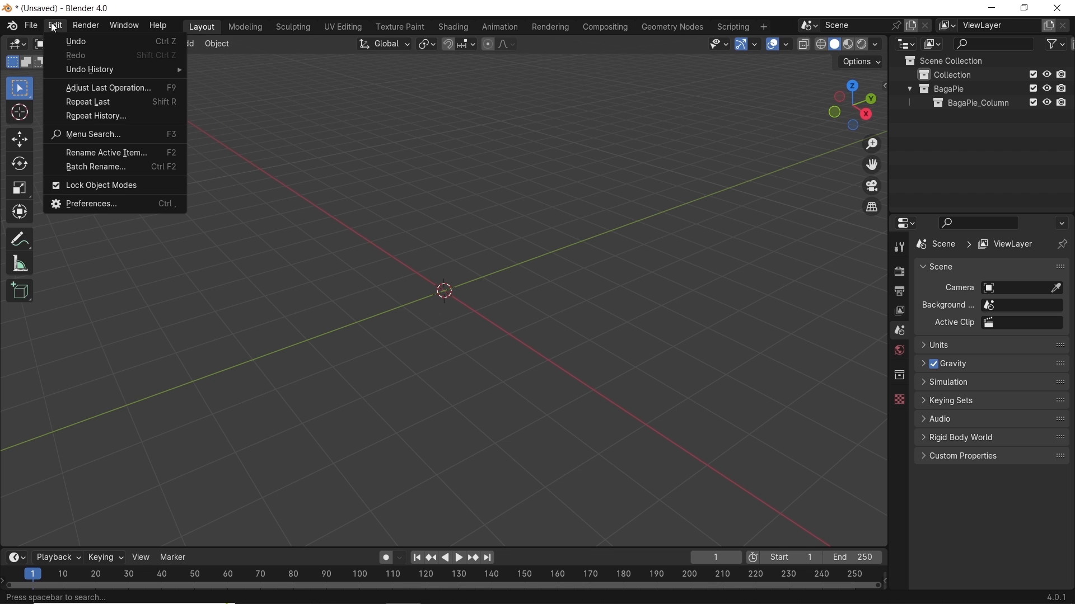
mouse_move(91, 204)
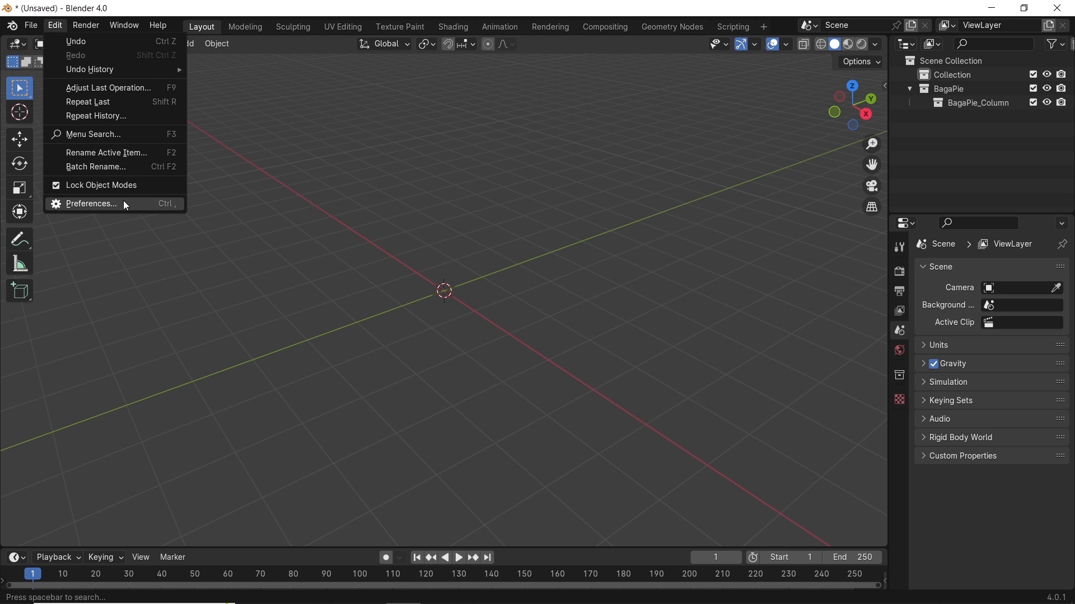
left_click(89, 204)
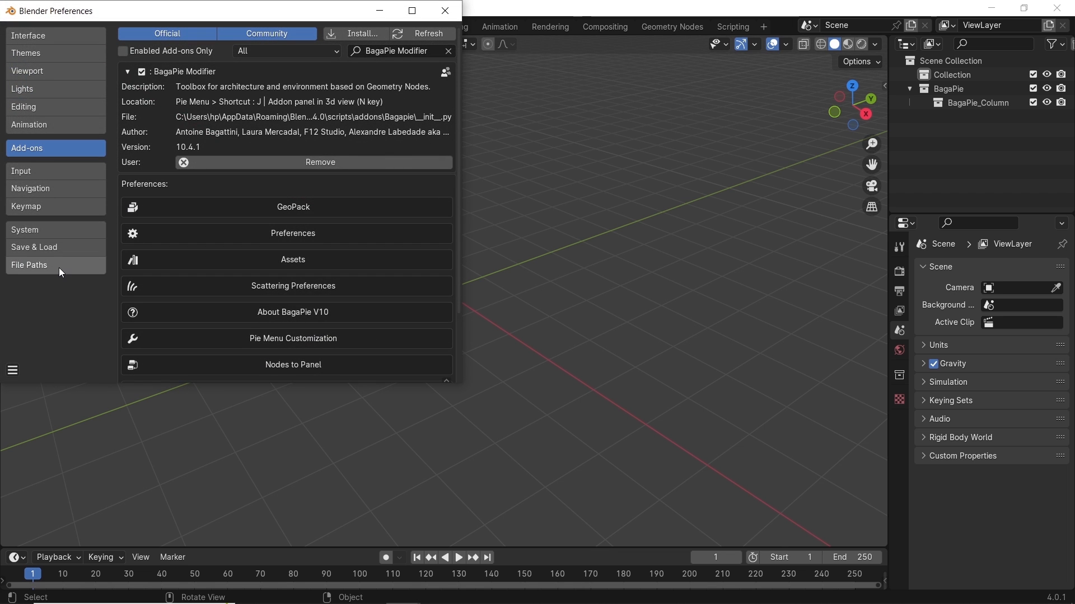
left_click(29, 266)
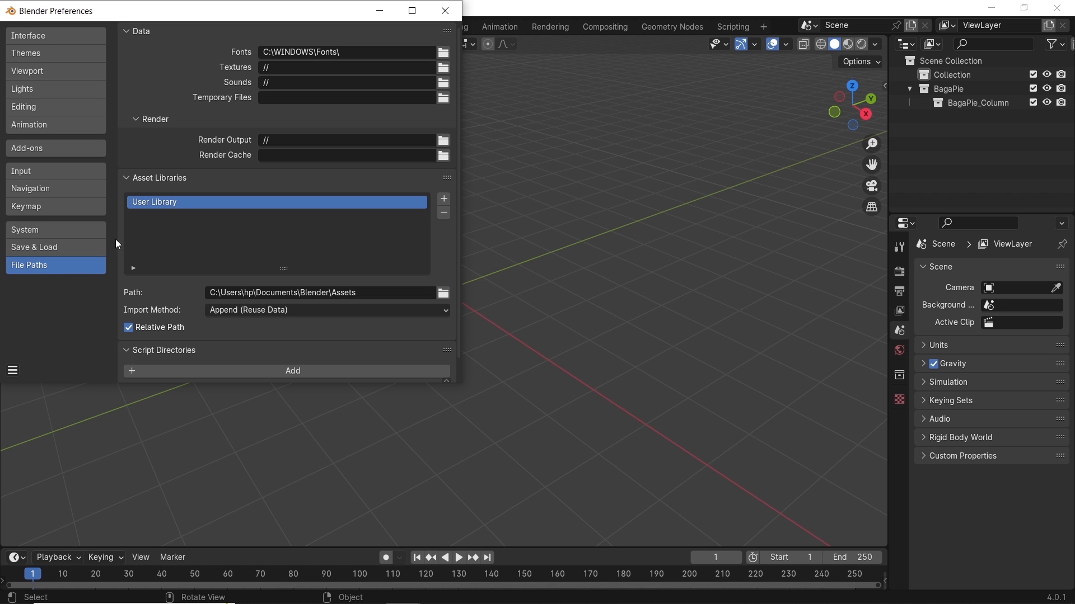
mouse_move(443, 198)
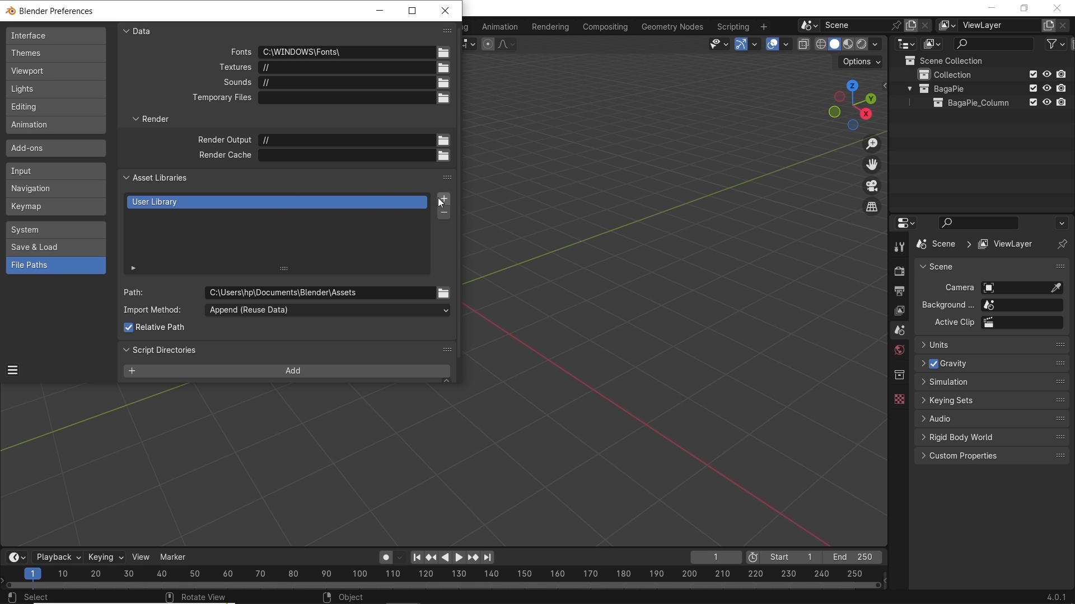
left_click(443, 199)
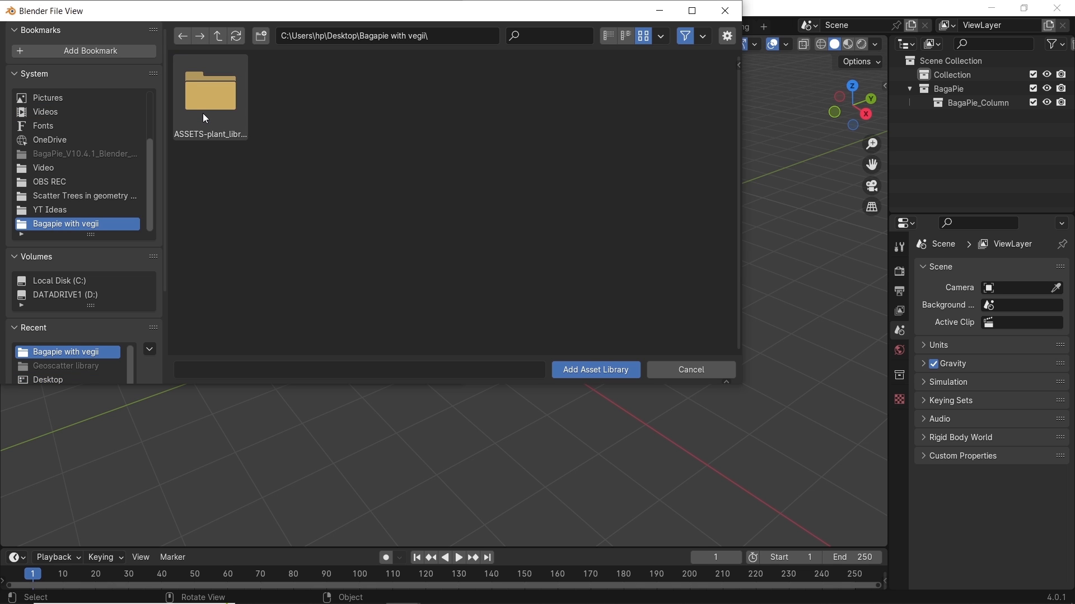
left_click(211, 92)
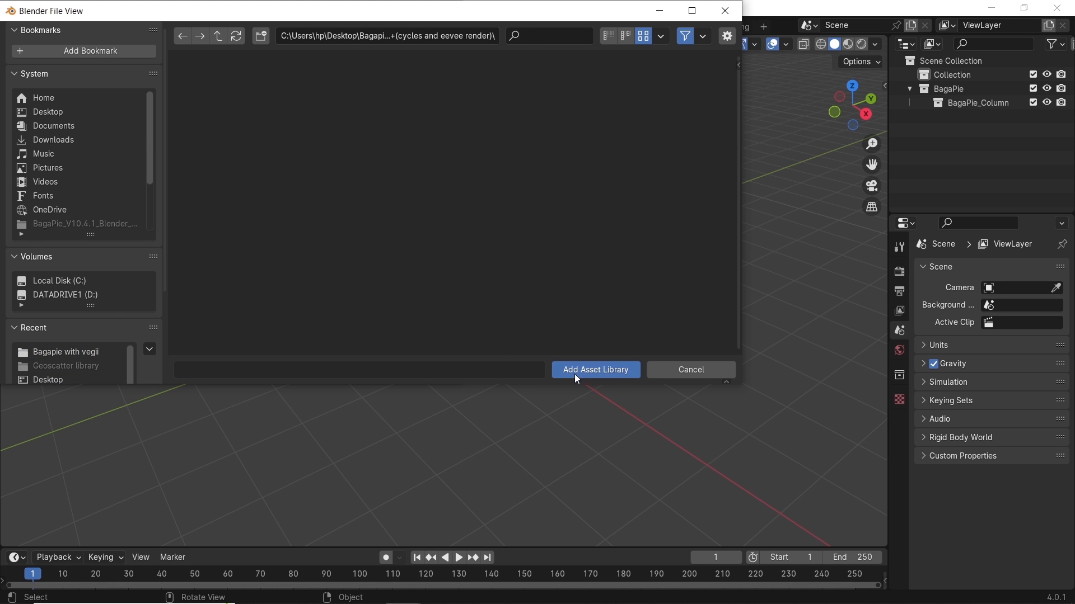
left_click(594, 370)
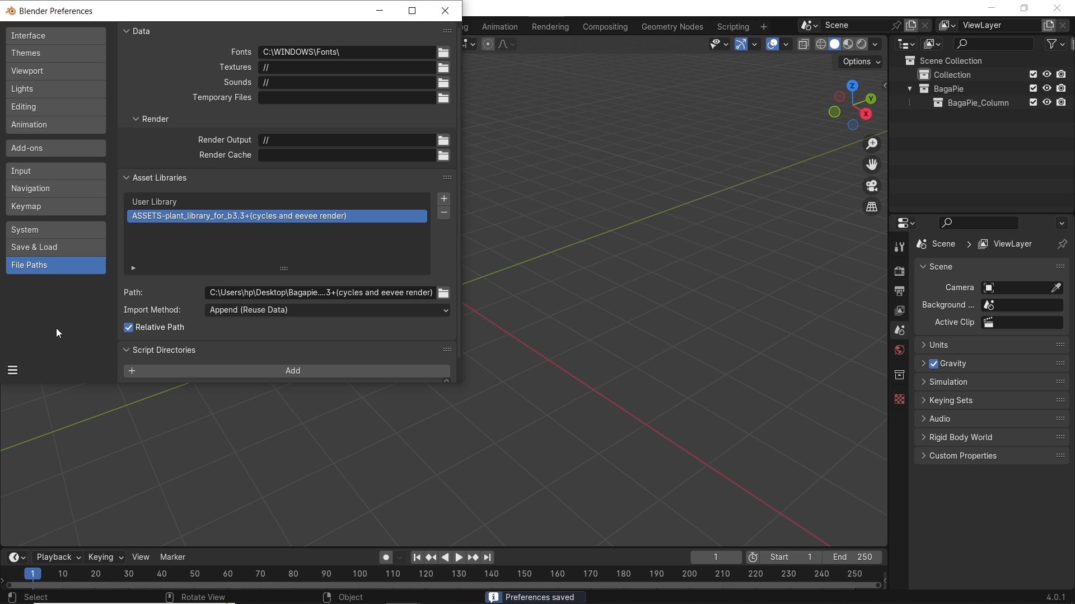
left_click(444, 10)
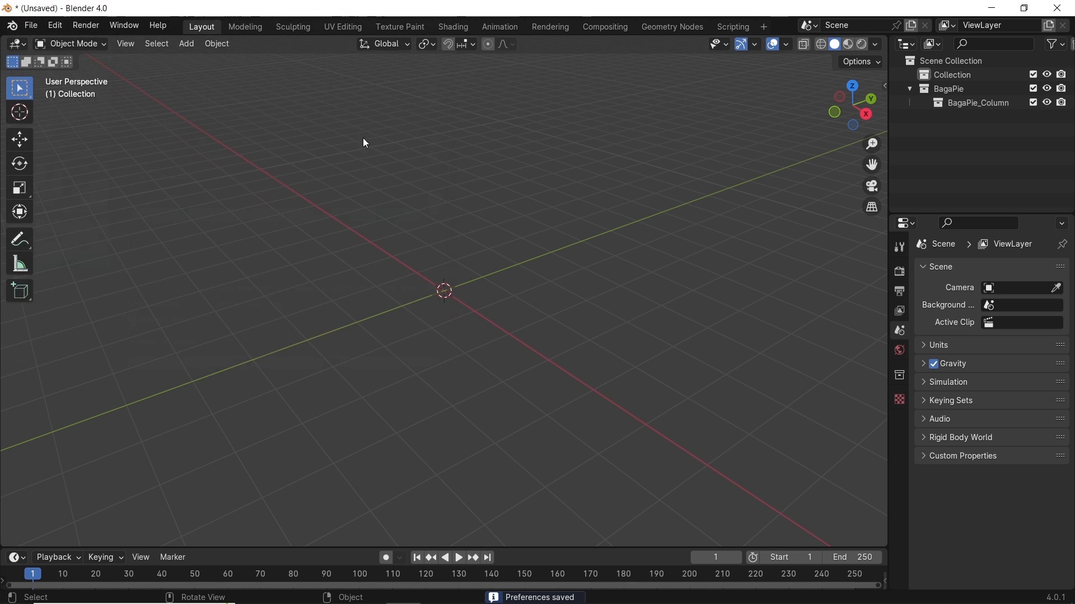
mouse_move(6, 542)
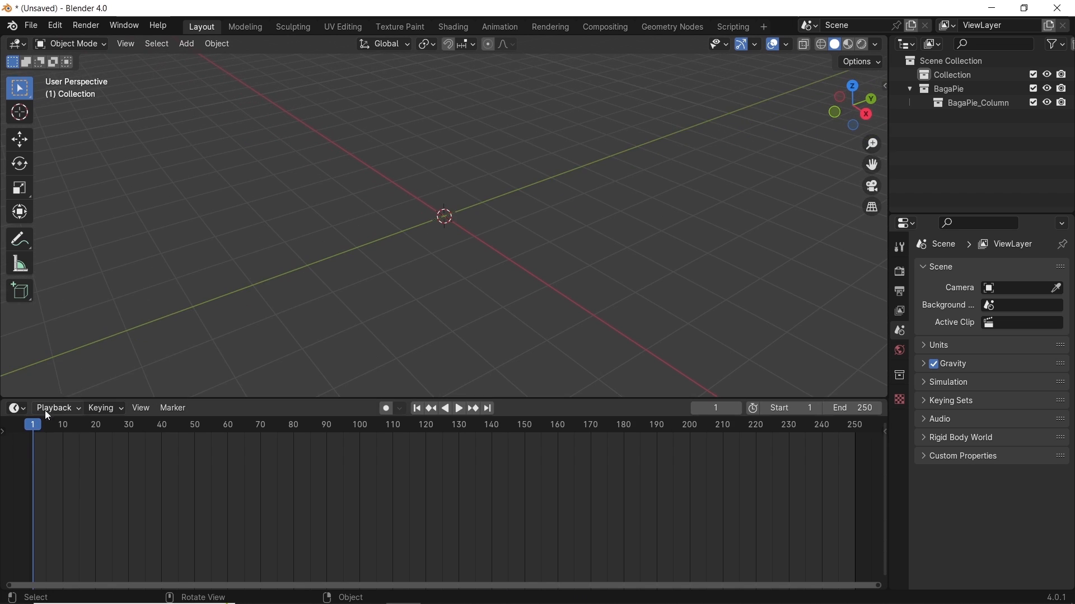
Switch the timeline to an Asset Browser showing the ASSETS-plant_library assets.
left_click(13, 408)
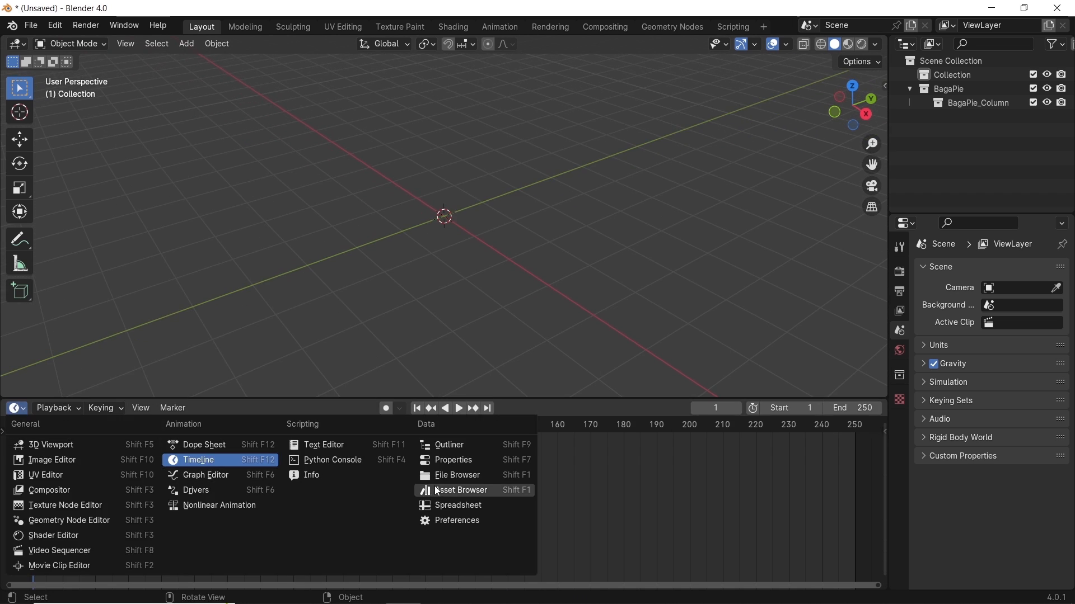
left_click(461, 489)
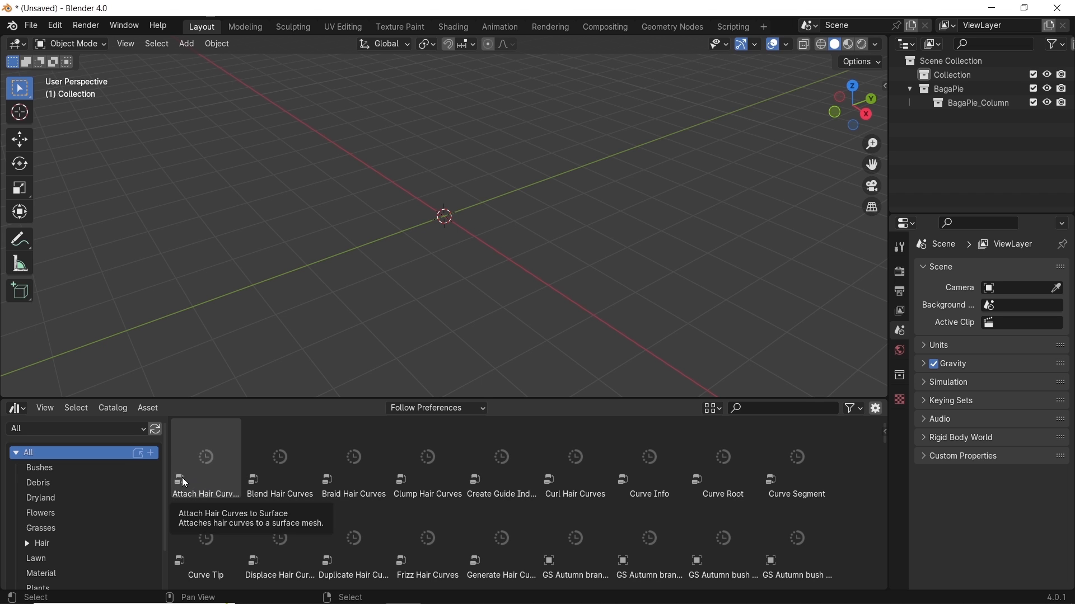
left_click(77, 428)
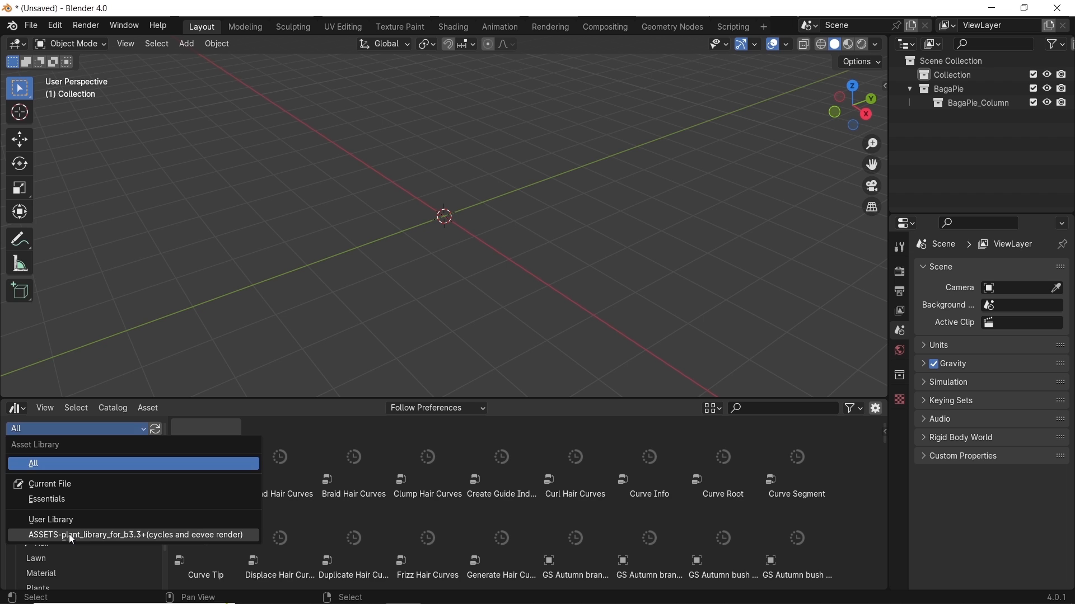
left_click(136, 535)
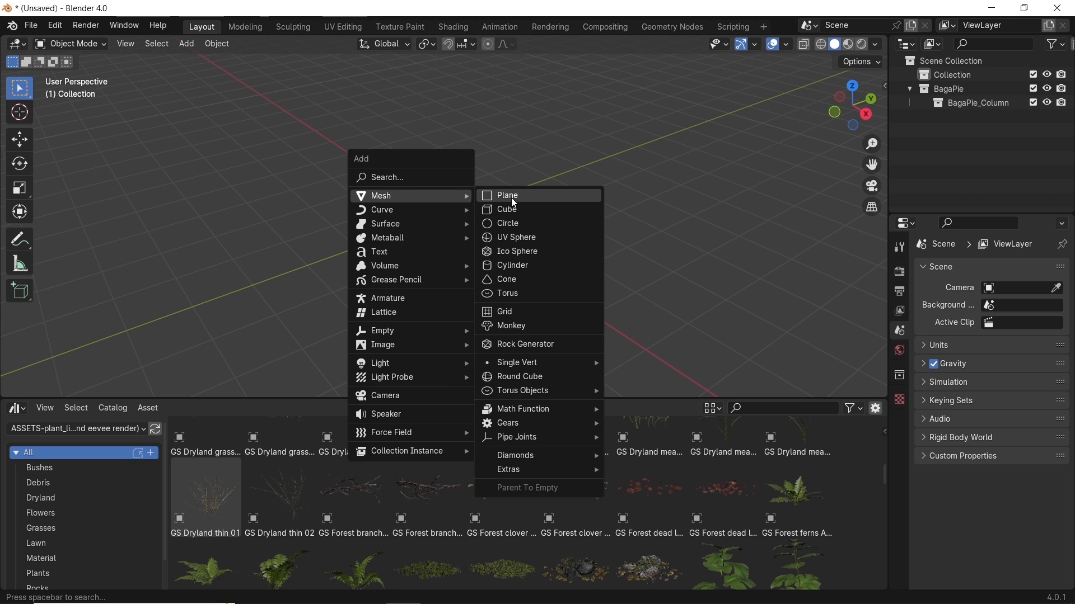
Add a plane, scale it by 2, and subdivide it with 30 cuts in Edit Mode.
left_click(507, 195)
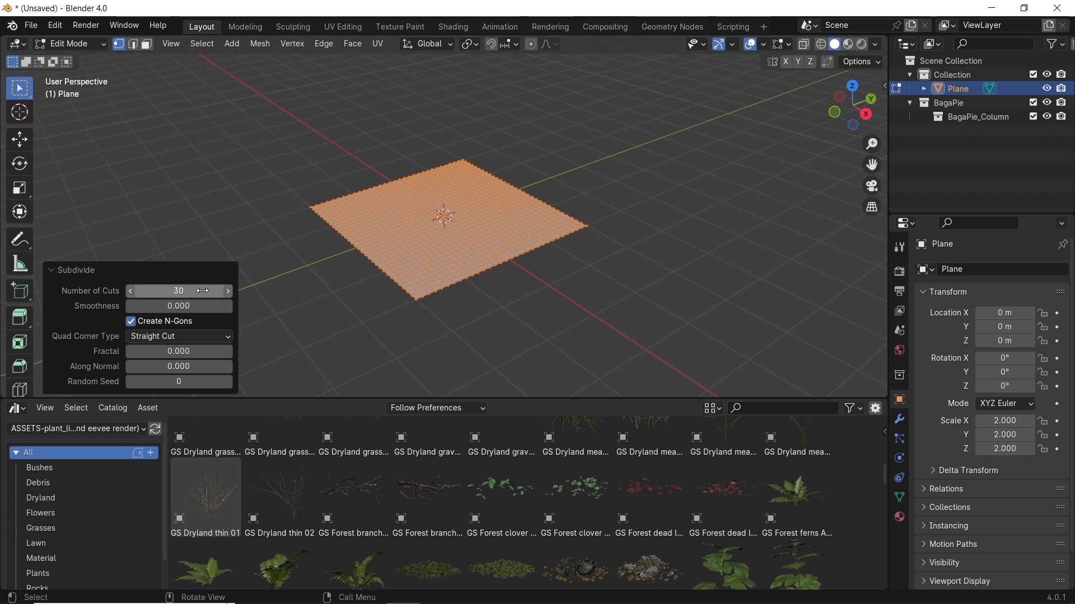
key("Tab")
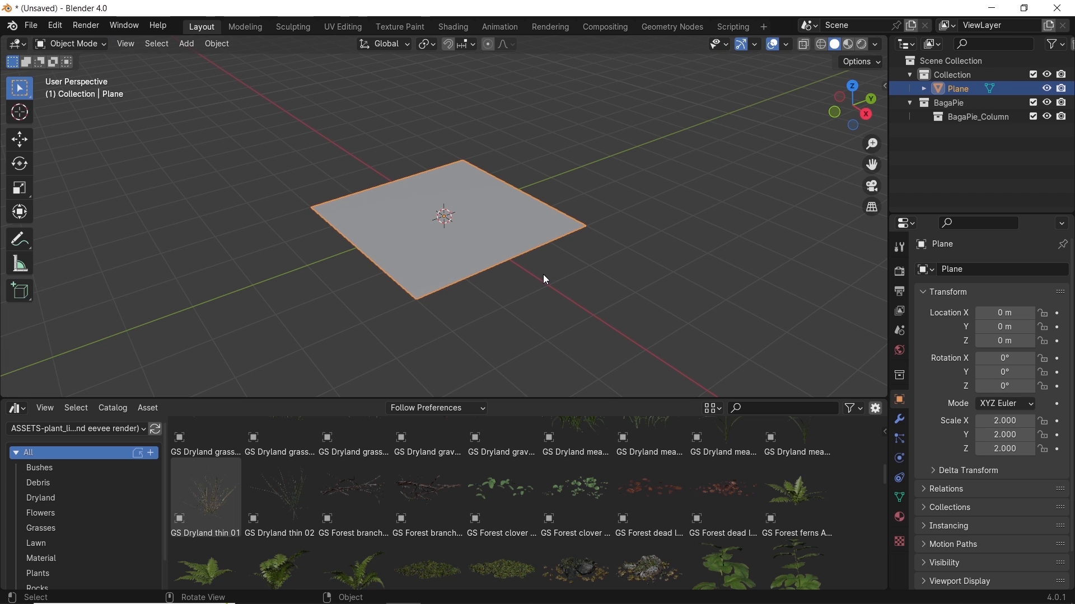
mouse_move(480, 211)
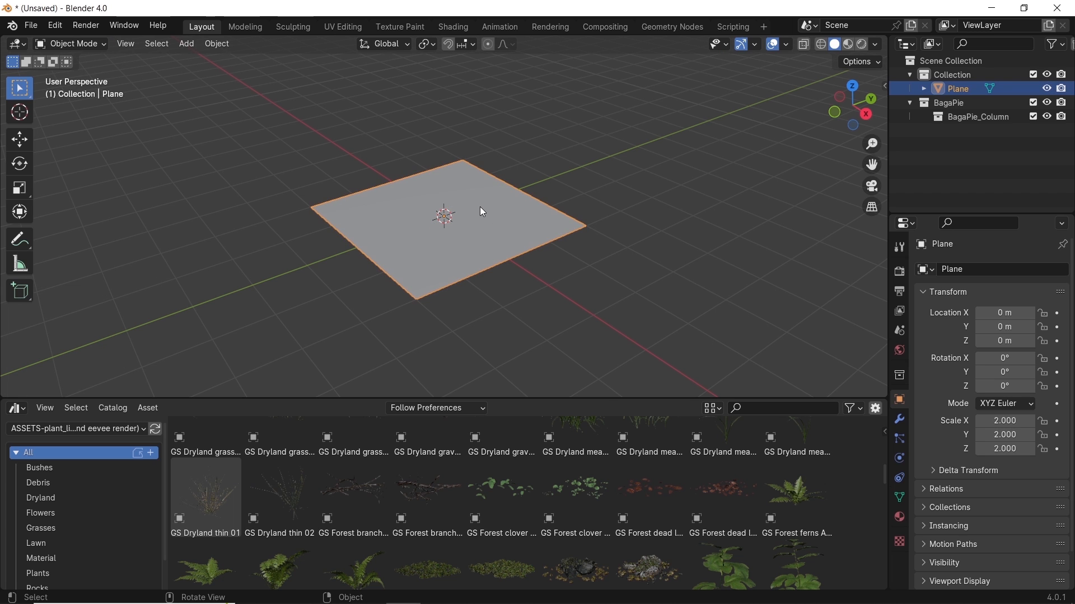
mouse_move(717, 210)
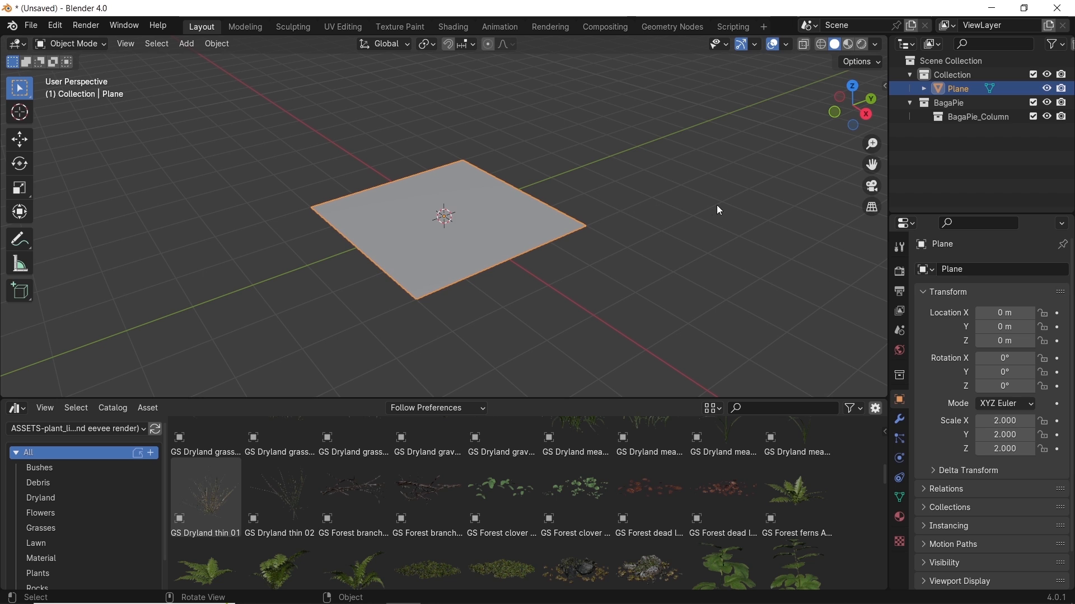
Move the cube off the plane along Y and scatter it across the plane with BagaPie.
left_click(879, 215)
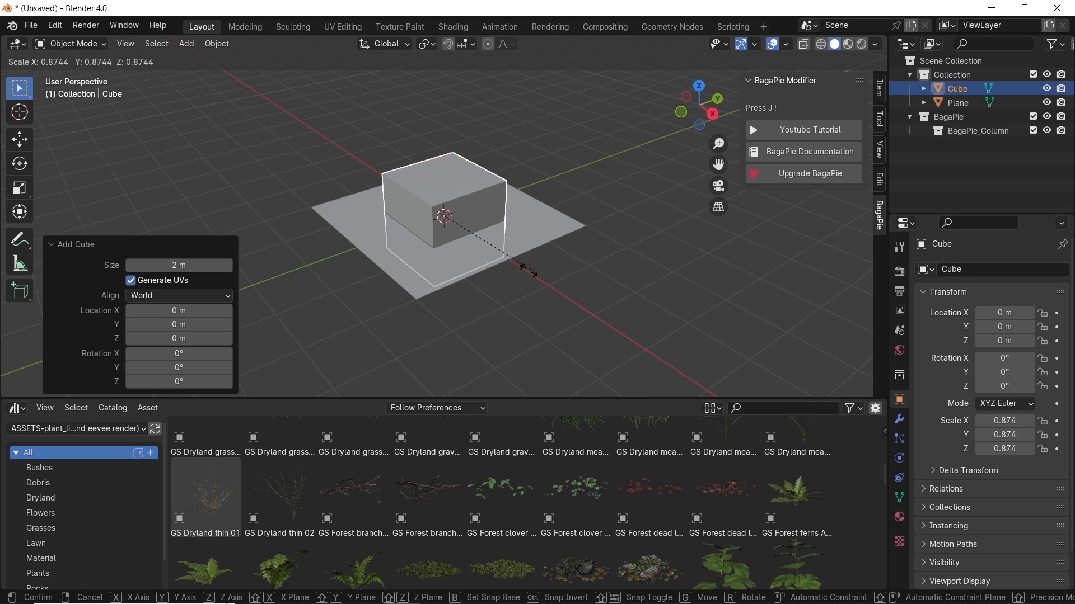
left_click_drag(444, 216, 618, 152)
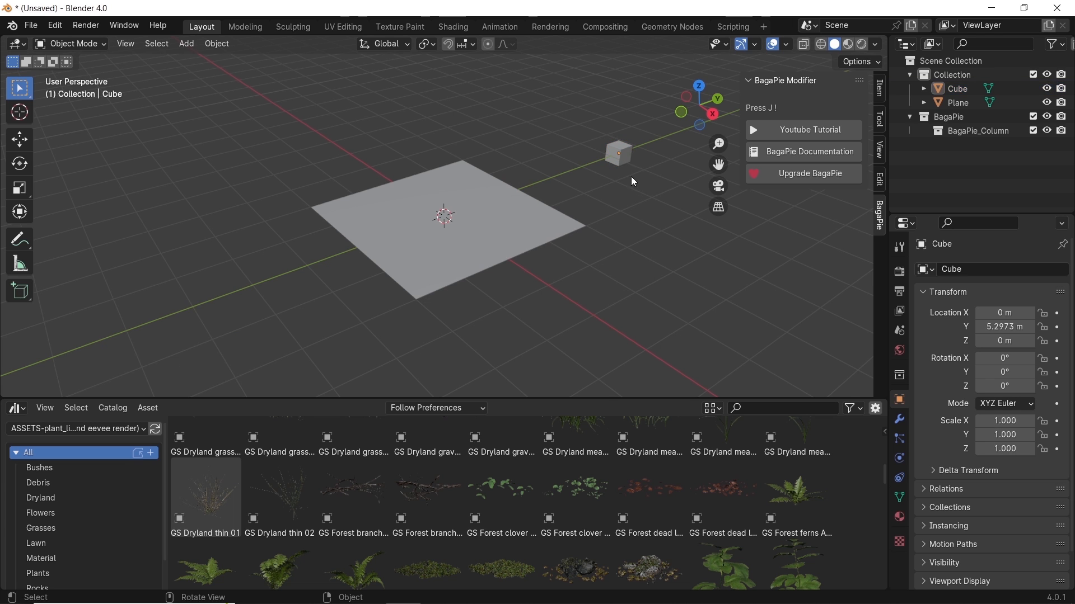
left_click(490, 209)
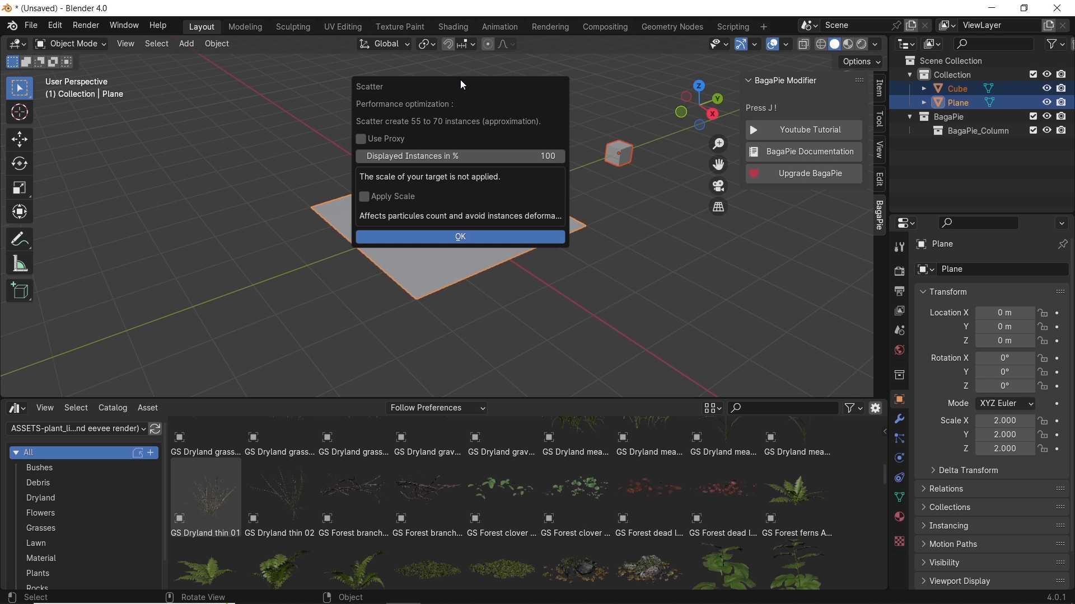
mouse_move(473, 223)
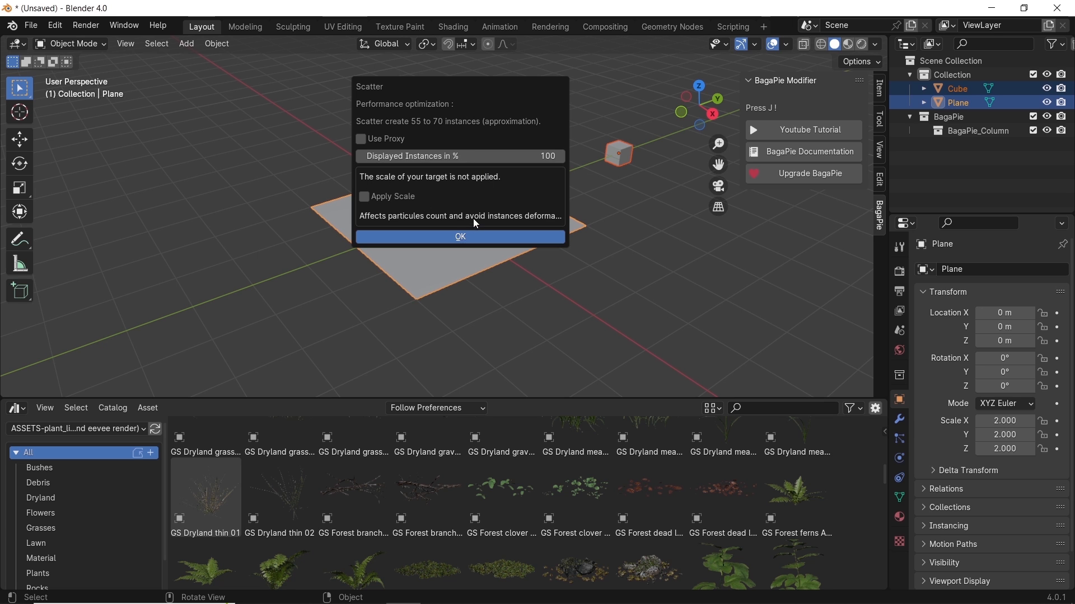
left_click(458, 236)
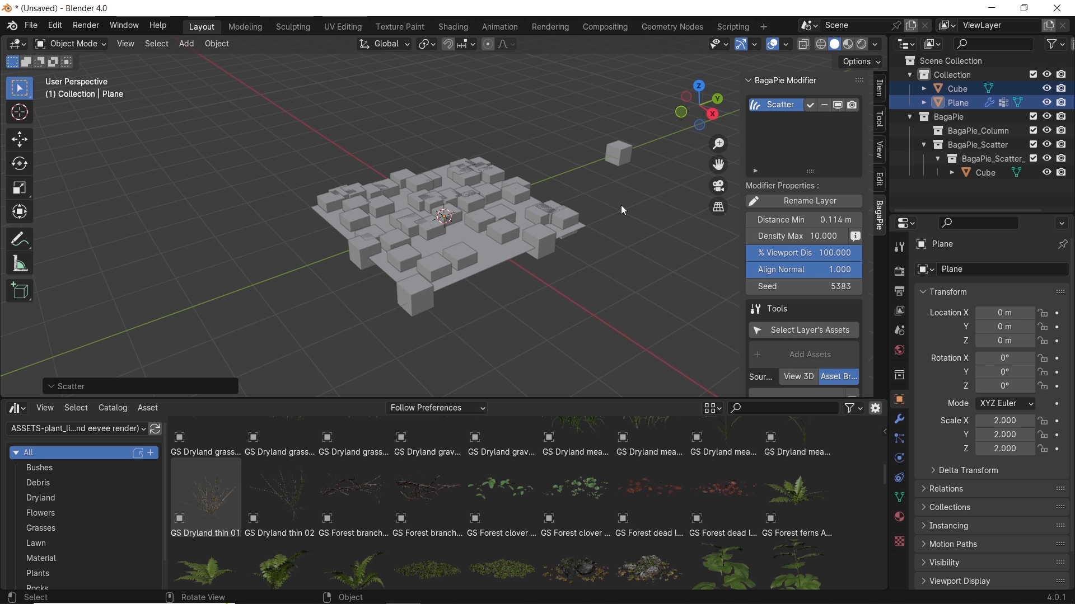
mouse_move(623, 211)
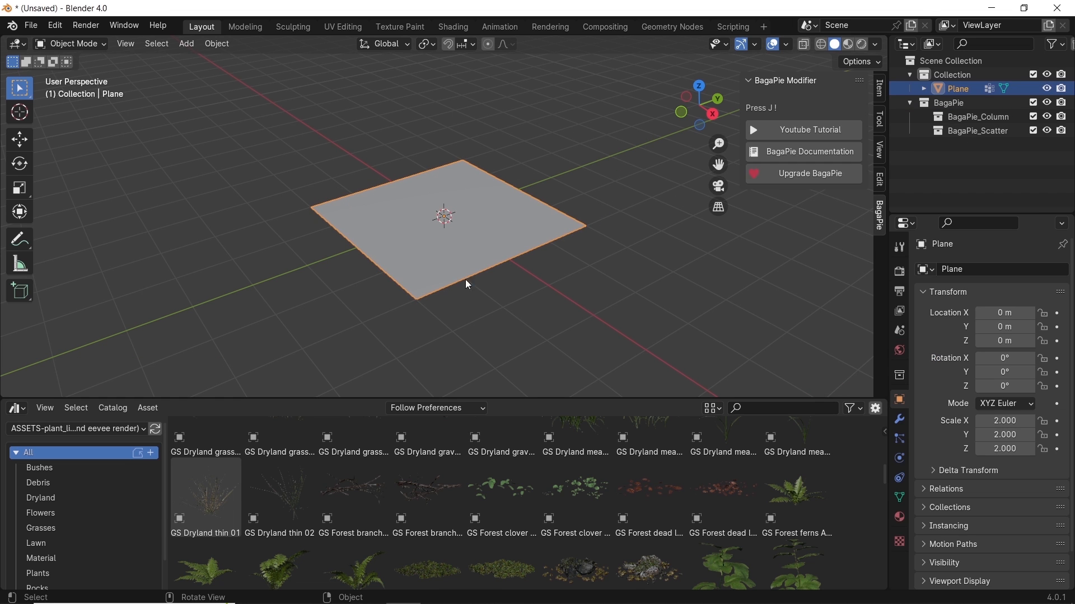
Browse the Bushes, Debris, Dryland and Grasses catalogs, then select the GS Grass Clump asset.
left_click(39, 468)
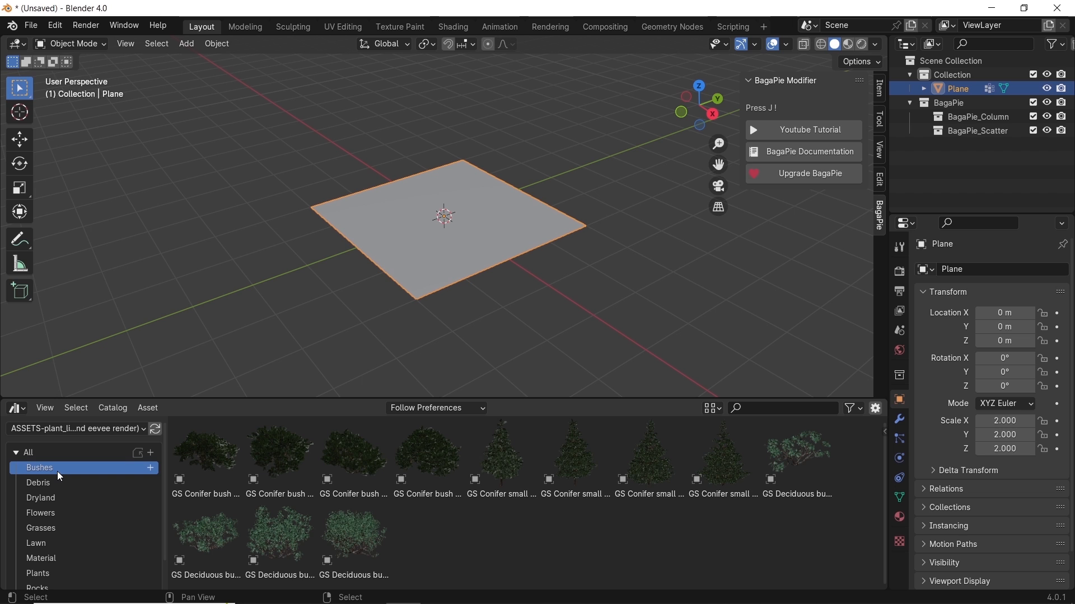
left_click(37, 483)
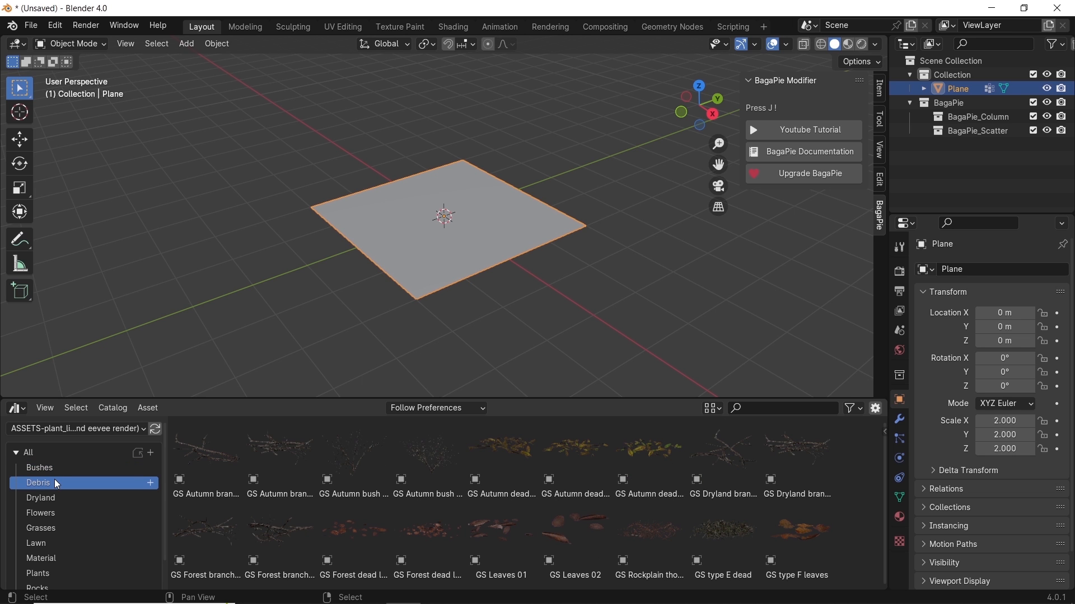
left_click(39, 498)
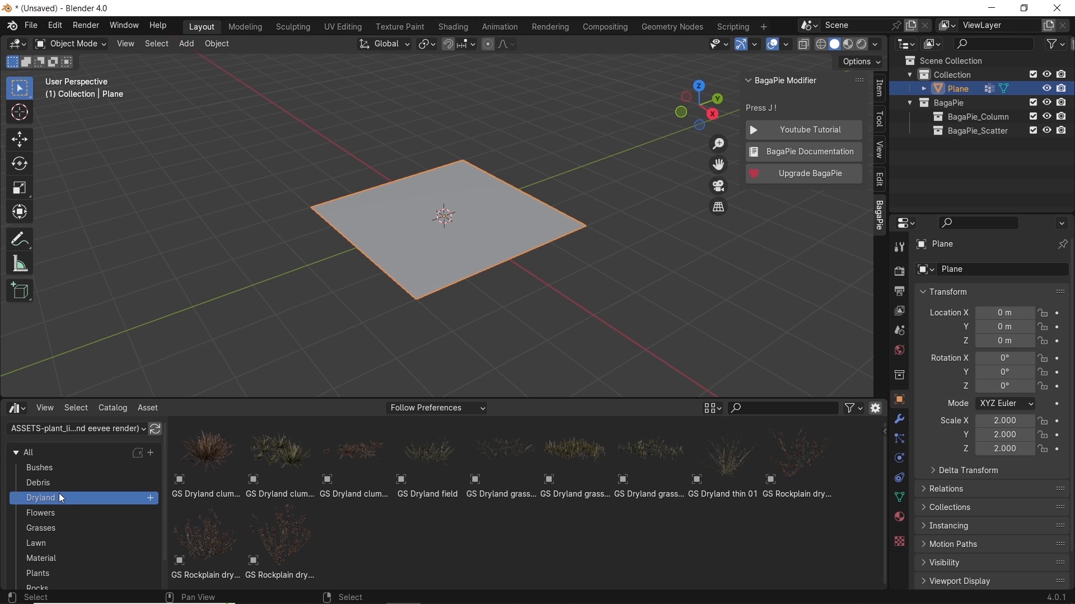
left_click(40, 528)
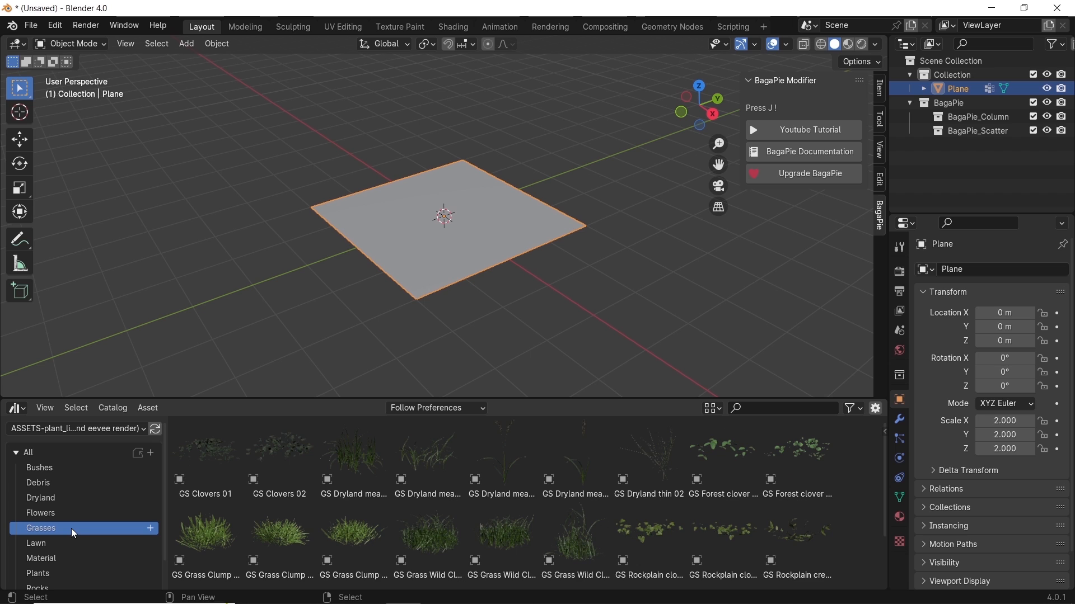
left_click(205, 531)
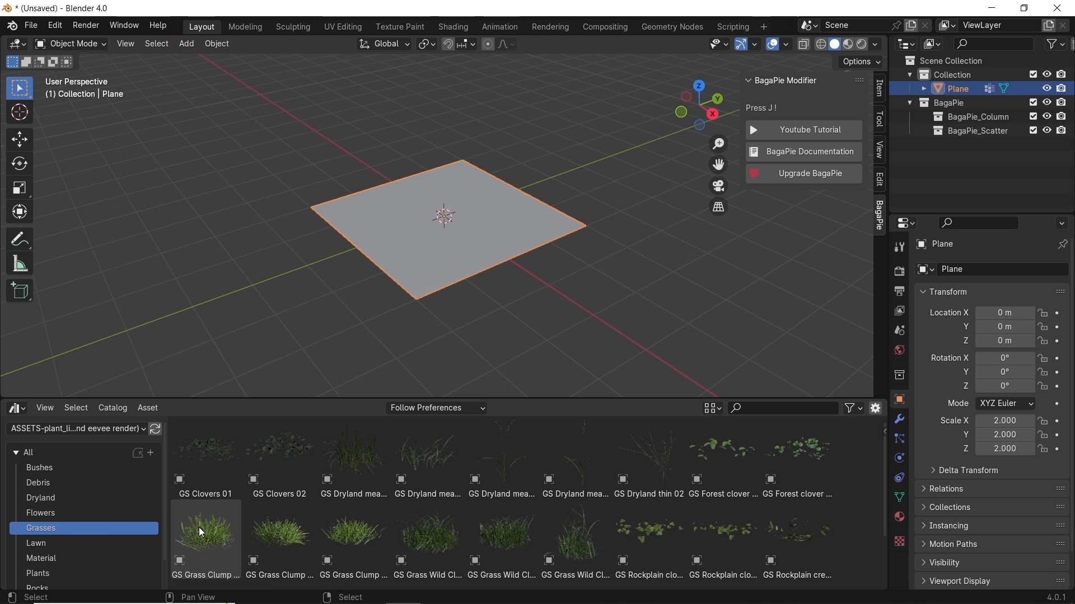
left_click(205, 531)
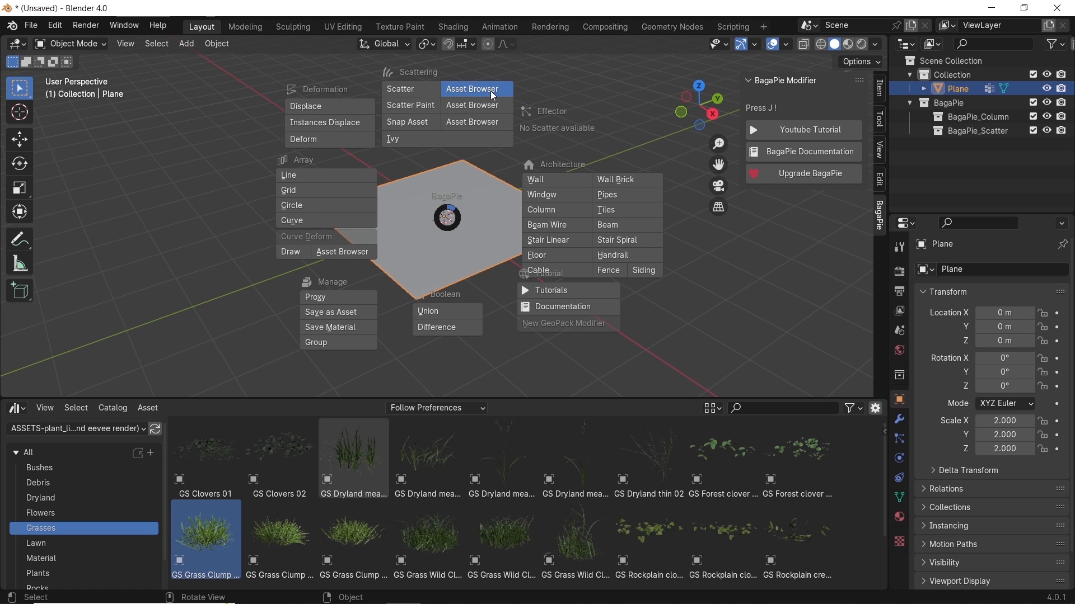
Scatter the GS Grass Clump over the plane using BagaPie's Asset Browser scatter.
left_click(471, 88)
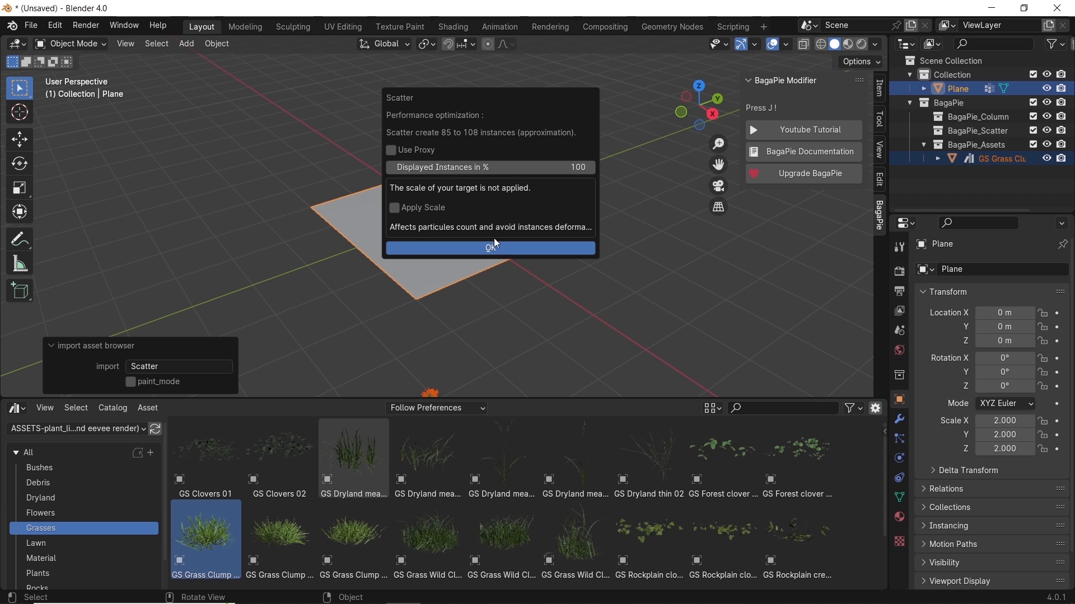
left_click(489, 248)
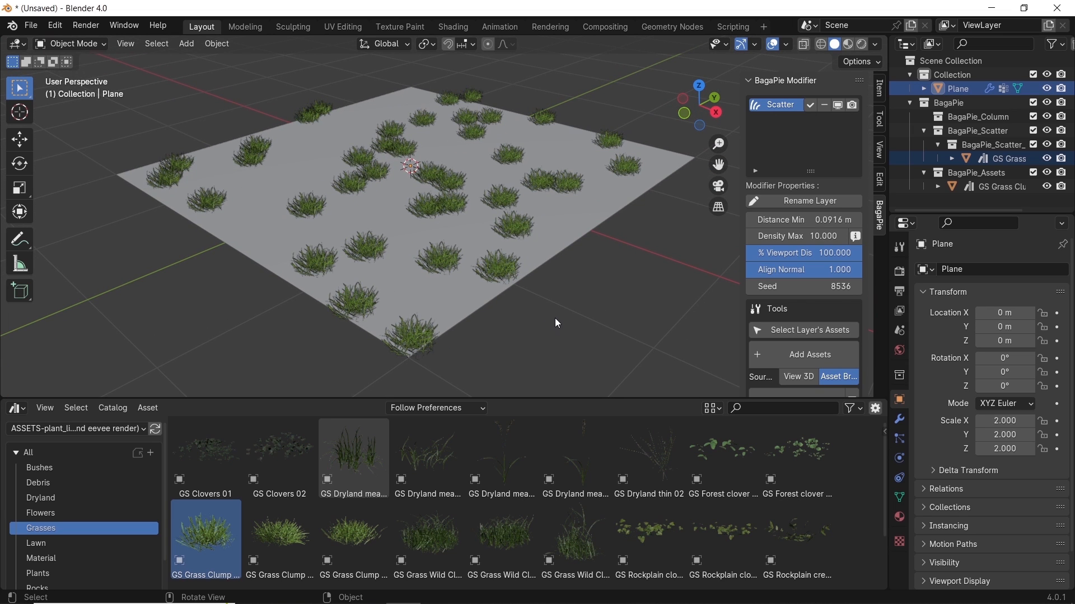
mouse_move(600, 316)
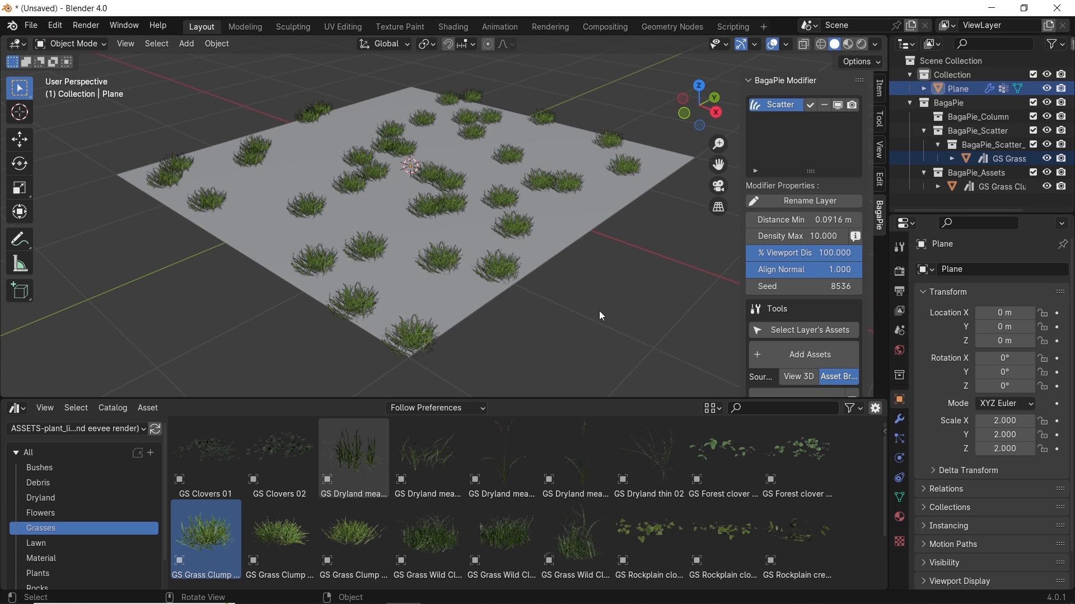
mouse_move(675, 373)
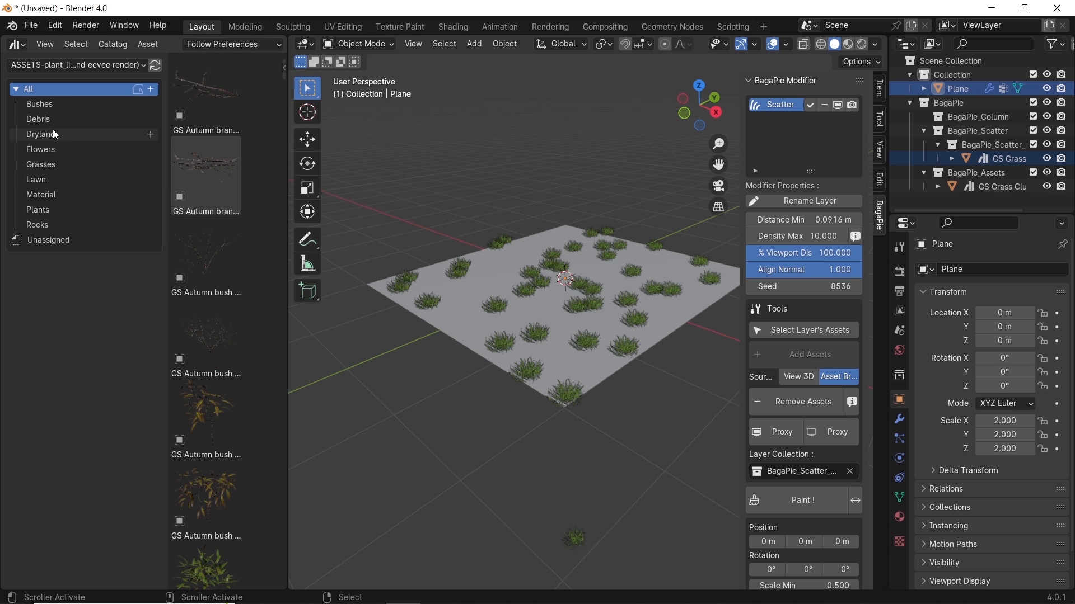
Move the Asset Browser to a tall left-side area showing the Grasses catalog.
left_click(41, 164)
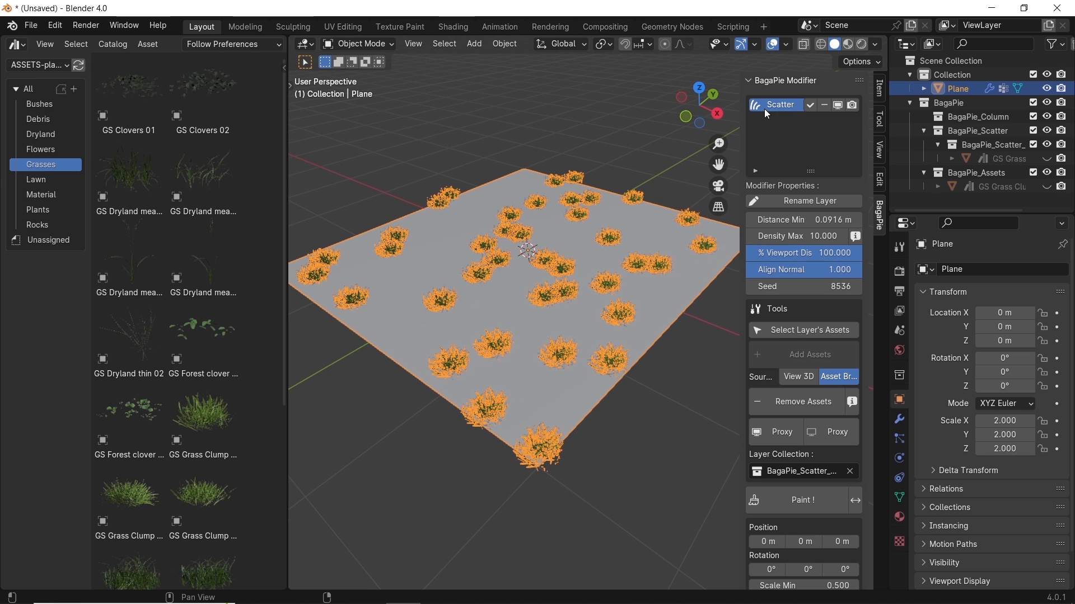
Rename the BagaPie grass scatter layer and its collection to 'Grass'.
left_click(803, 201)
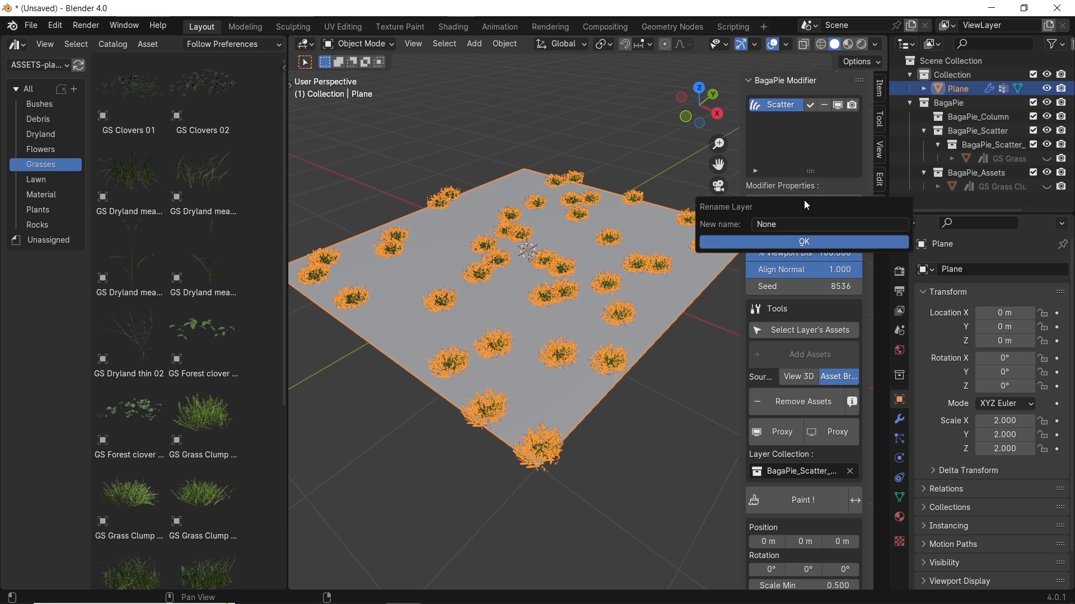
type("Grass")
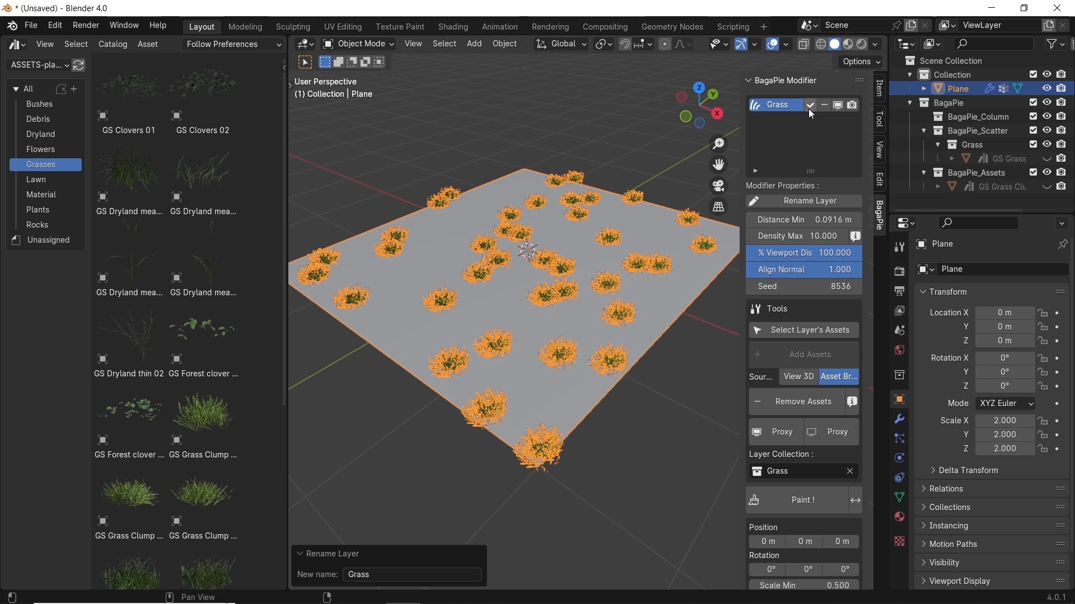
left_click(837, 104)
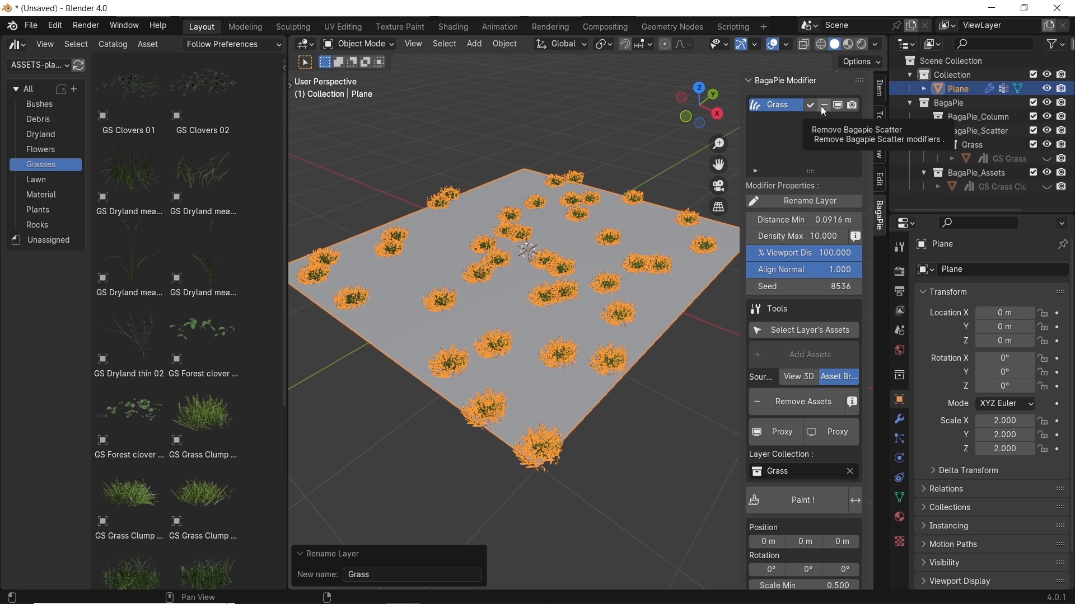
left_click(837, 104)
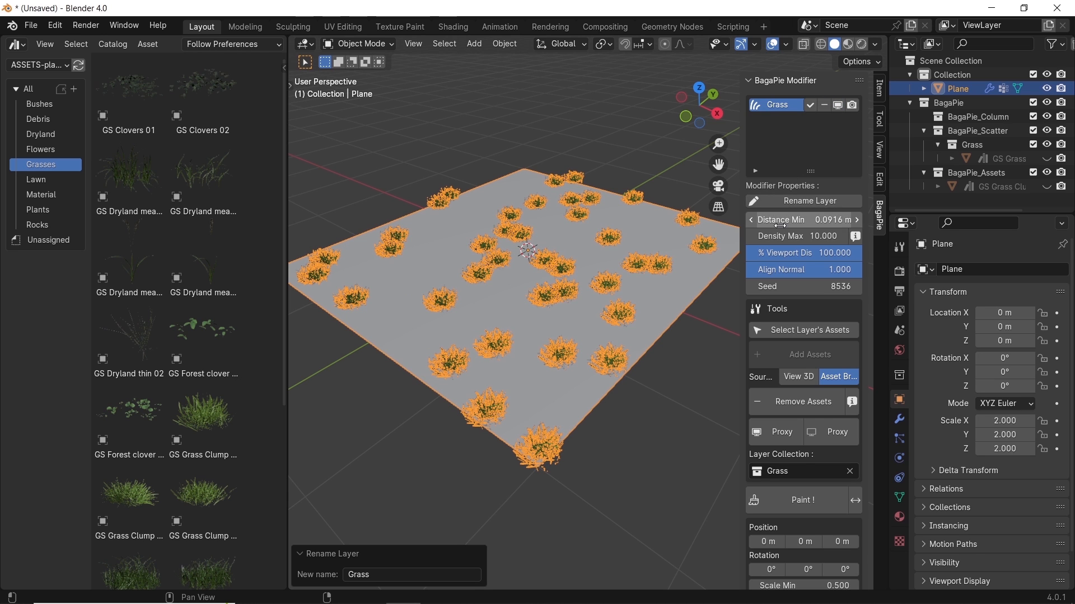
mouse_move(778, 219)
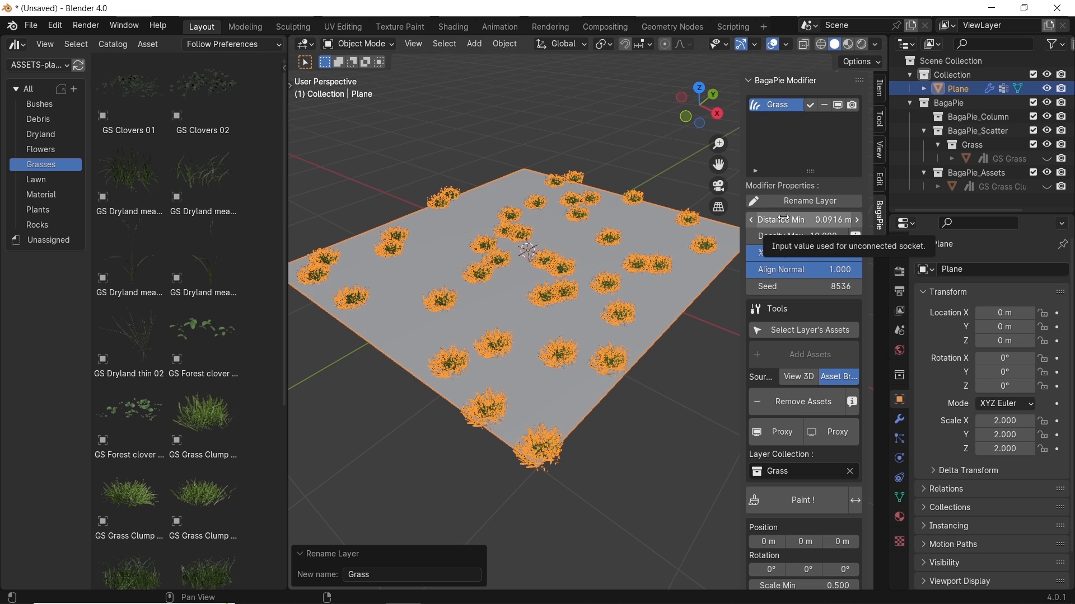
Set grass Distance Min to 0 and Density Max to about 176, then deselect the plane.
left_click(803, 220)
type("0")
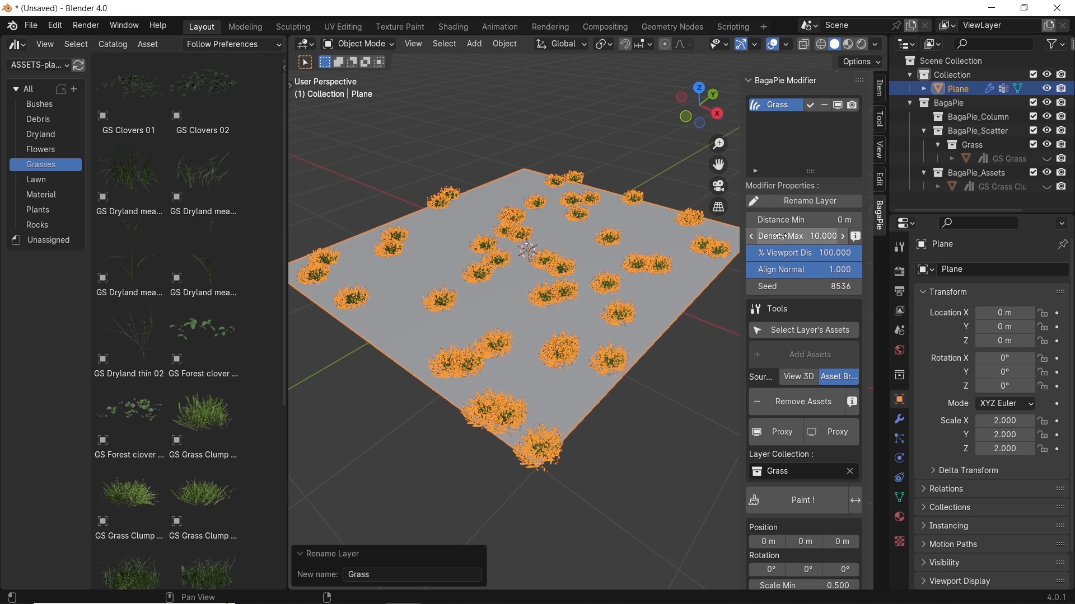
left_click_drag(788, 236, 815, 236)
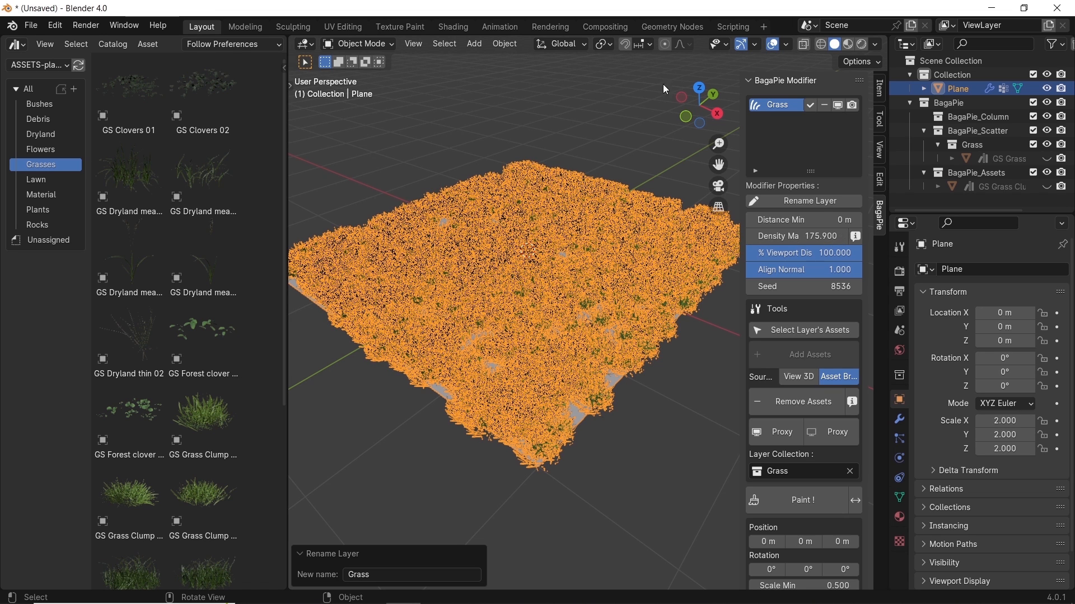
left_click(770, 44)
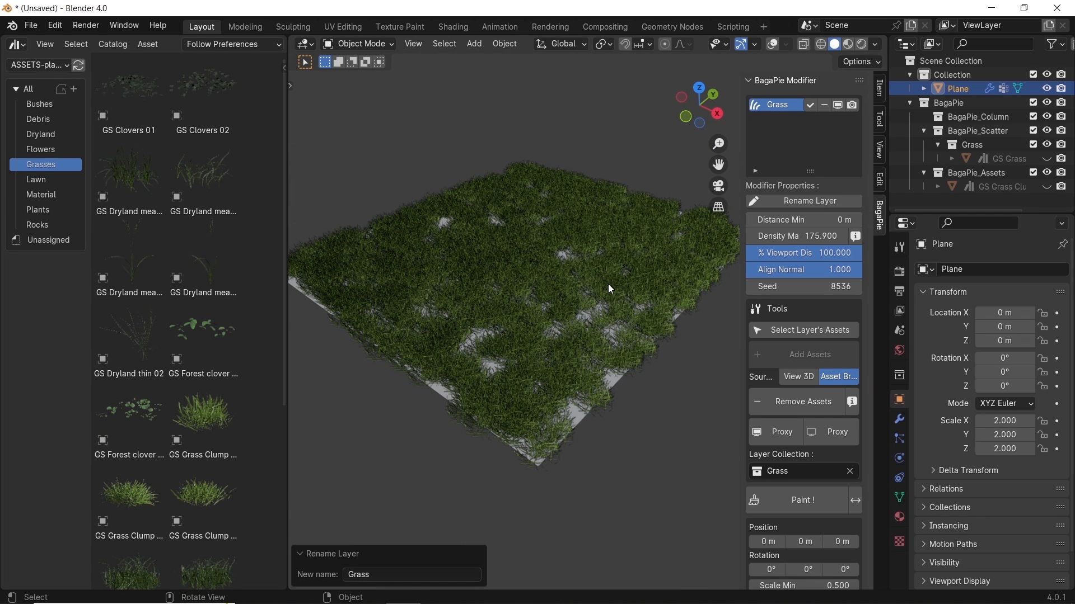
mouse_move(802, 220)
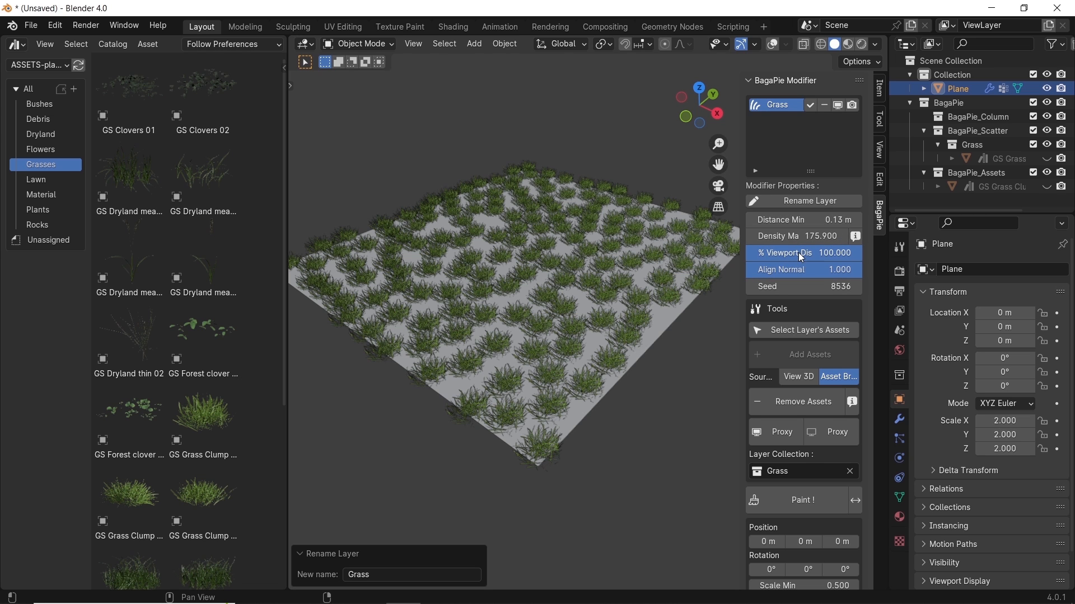
mouse_move(802, 259)
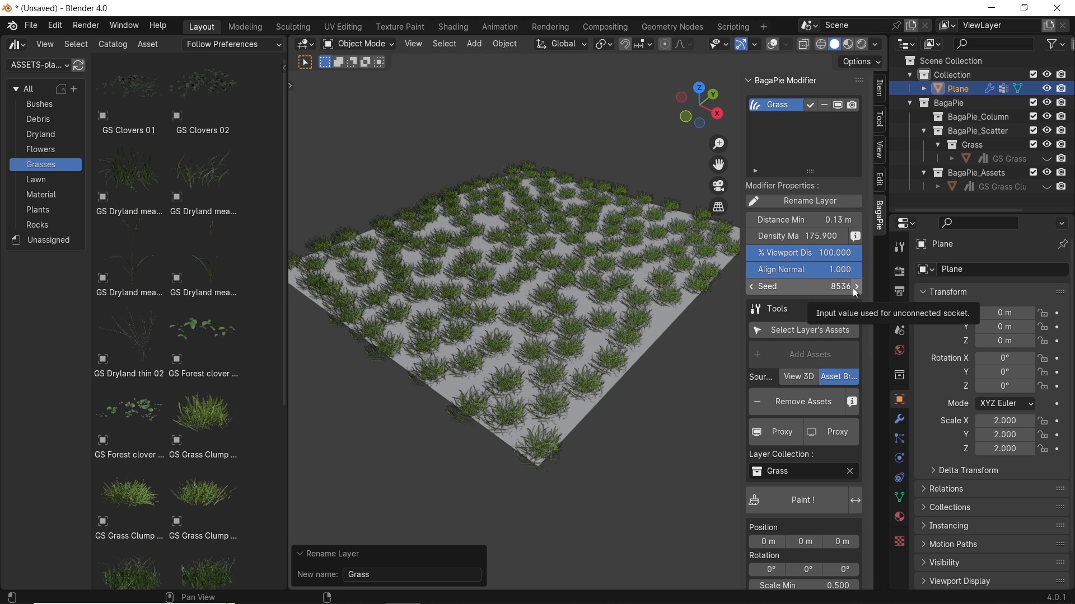
Change the grass scatter seed to 8538 and display the clumps as proxies.
left_click(855, 286)
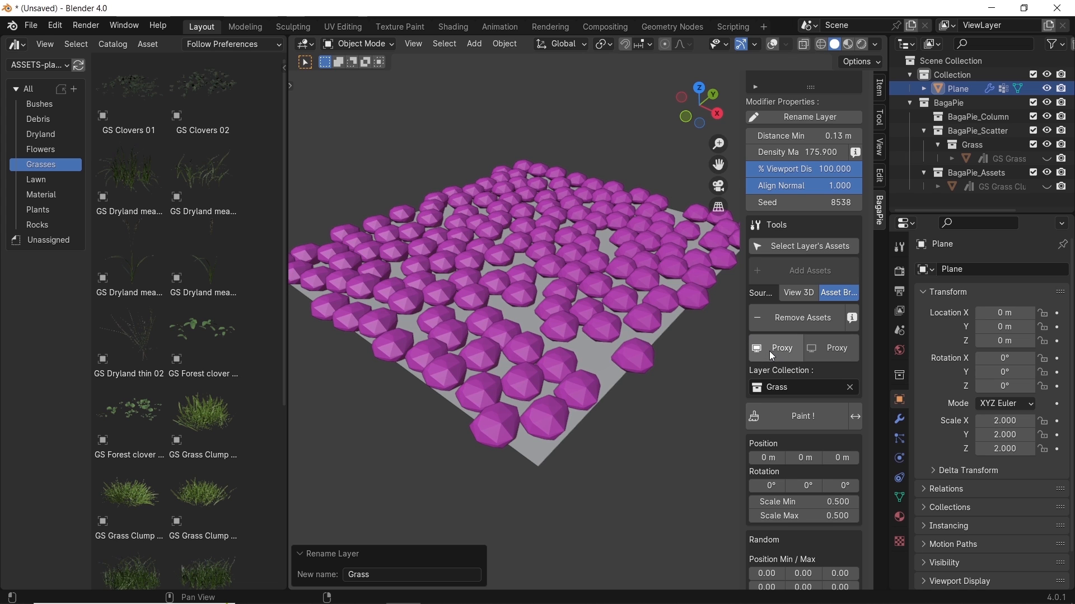
Paint out the grass in the plane's center with BagaPie's Remove particles mode, then exit.
left_click(834, 348)
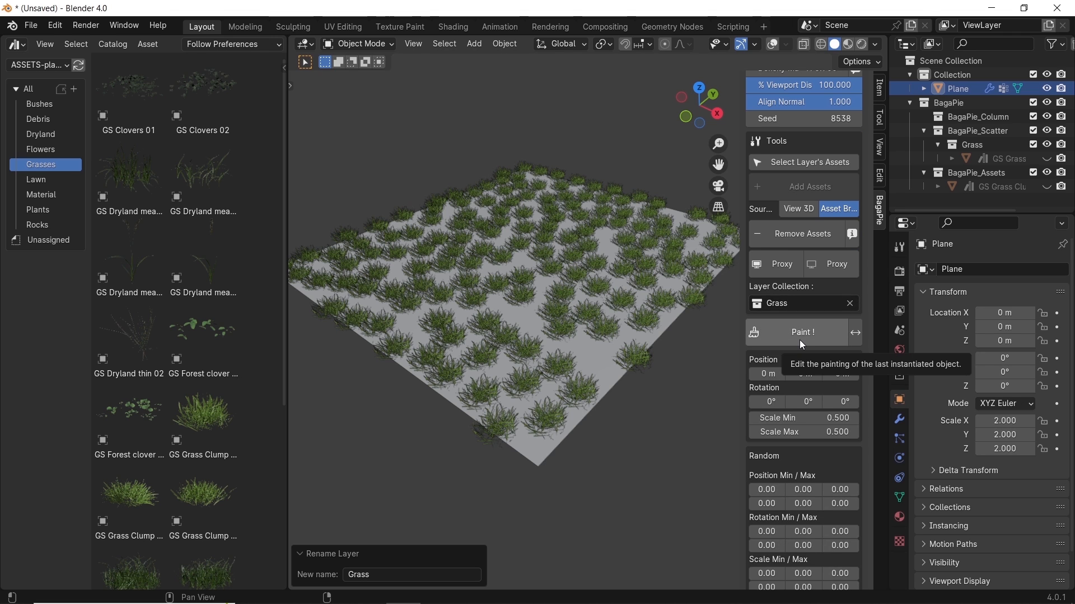
left_click(802, 333)
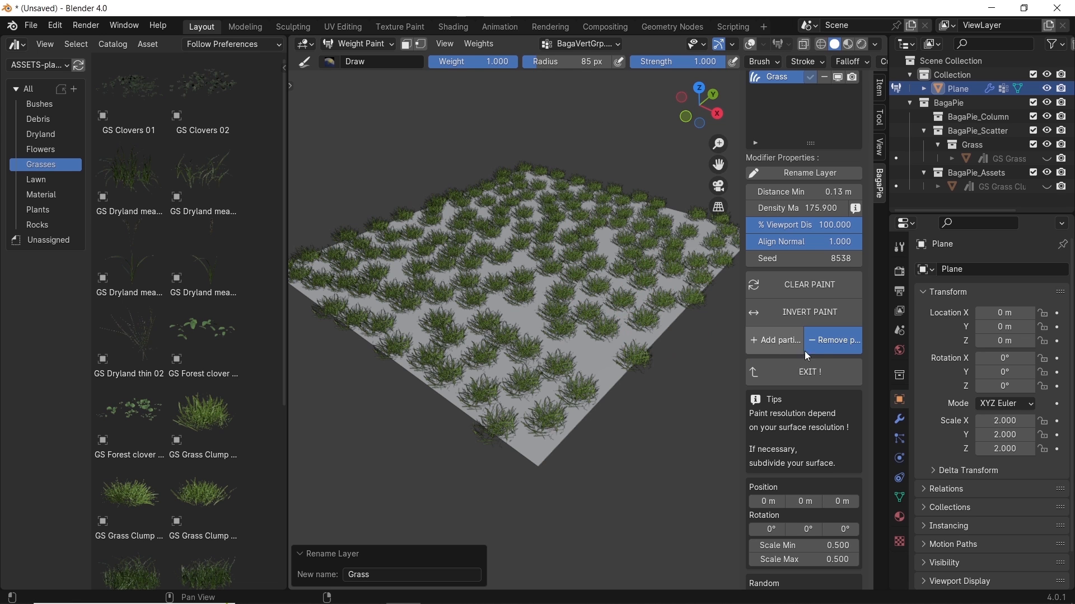
mouse_move(833, 341)
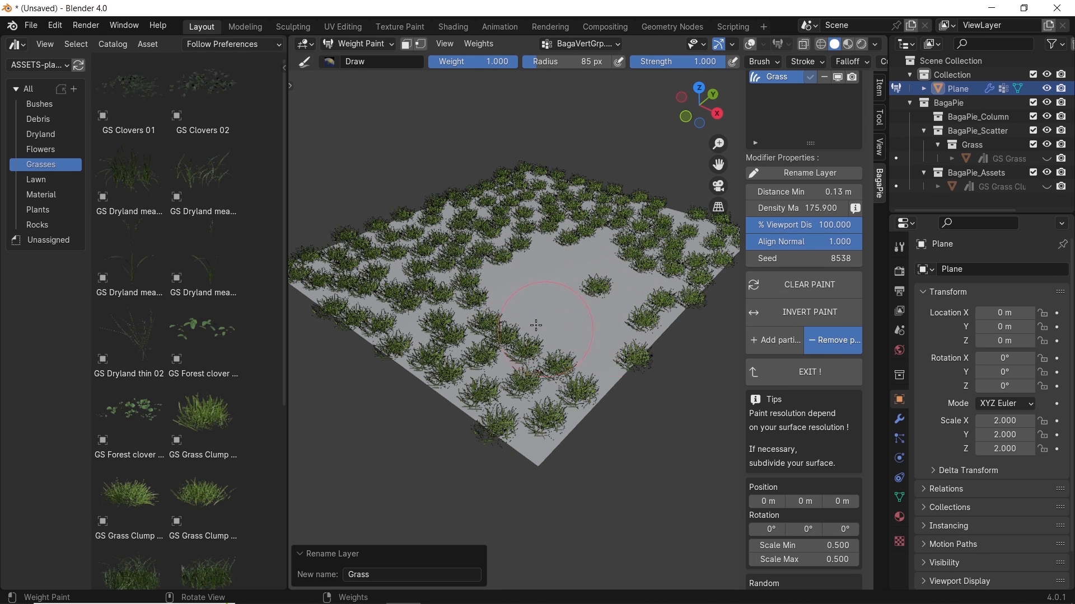
left_click_drag(538, 326, 678, 291)
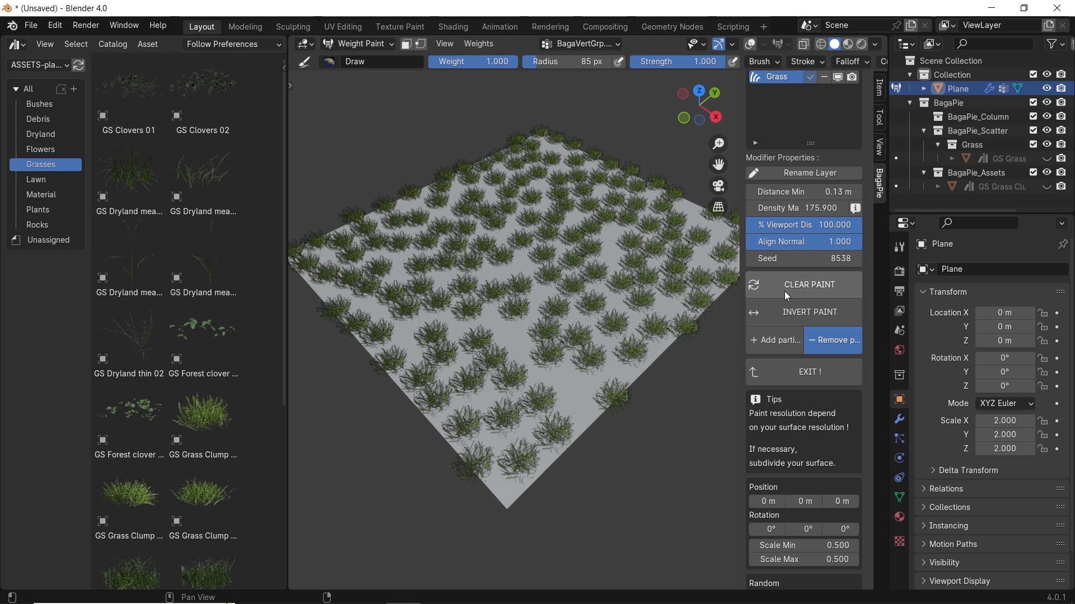
mouse_move(738, 318)
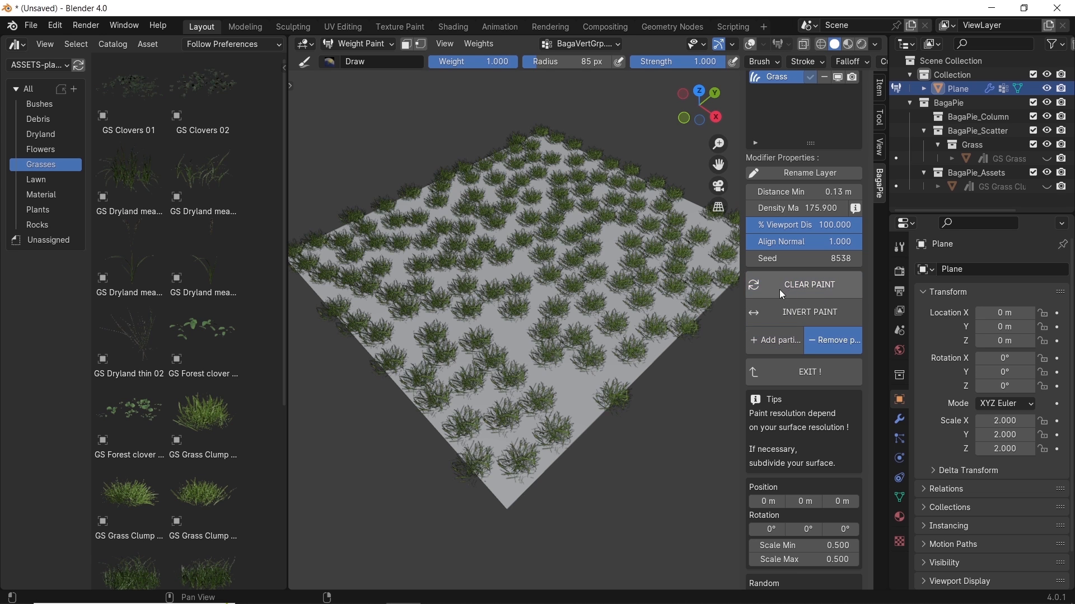
mouse_move(774, 341)
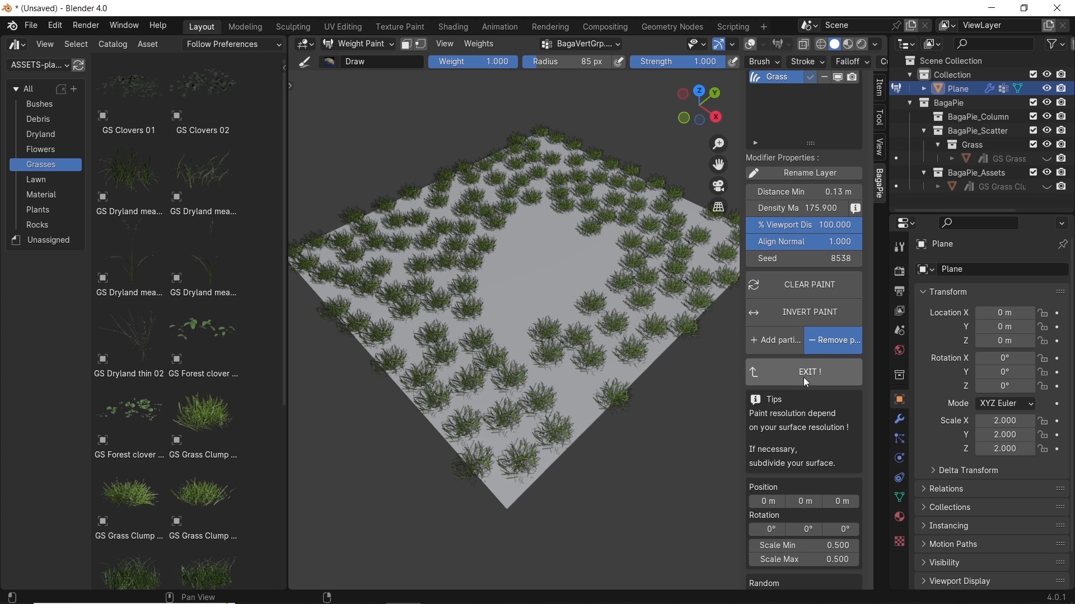
left_click(809, 371)
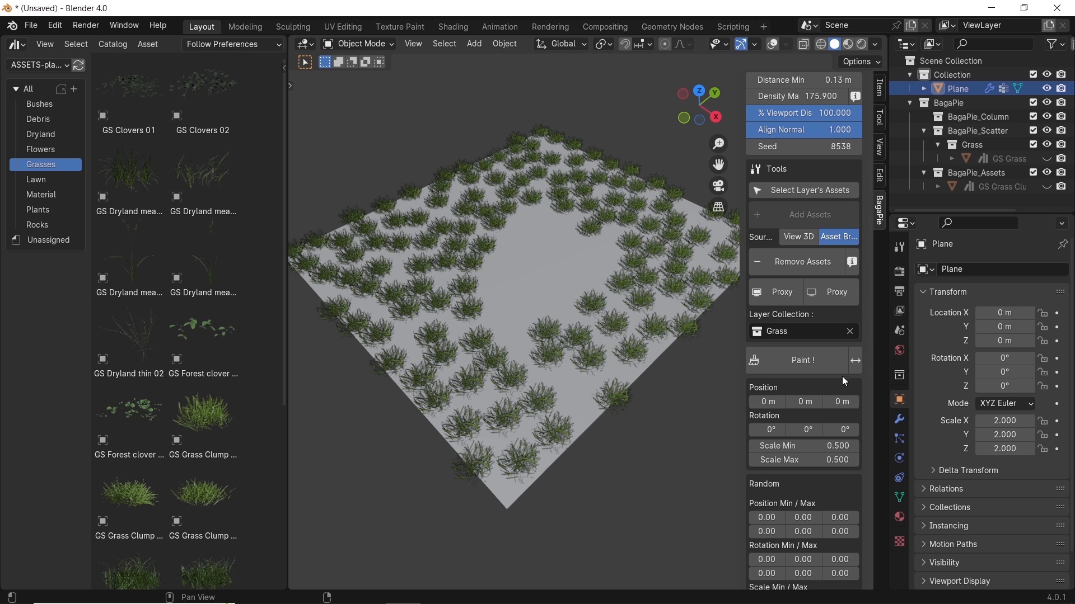
mouse_move(819, 385)
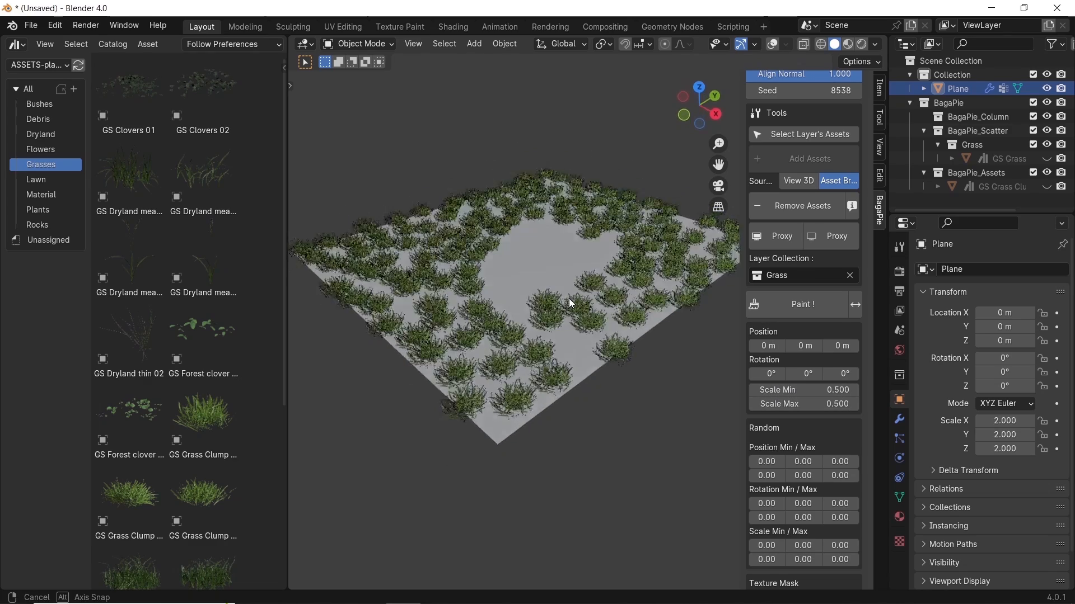
Set grass Scale Min 0.3 and Max 0.7, and random rotation limits of 1 and 2.
left_click_drag(569, 303, 682, 405)
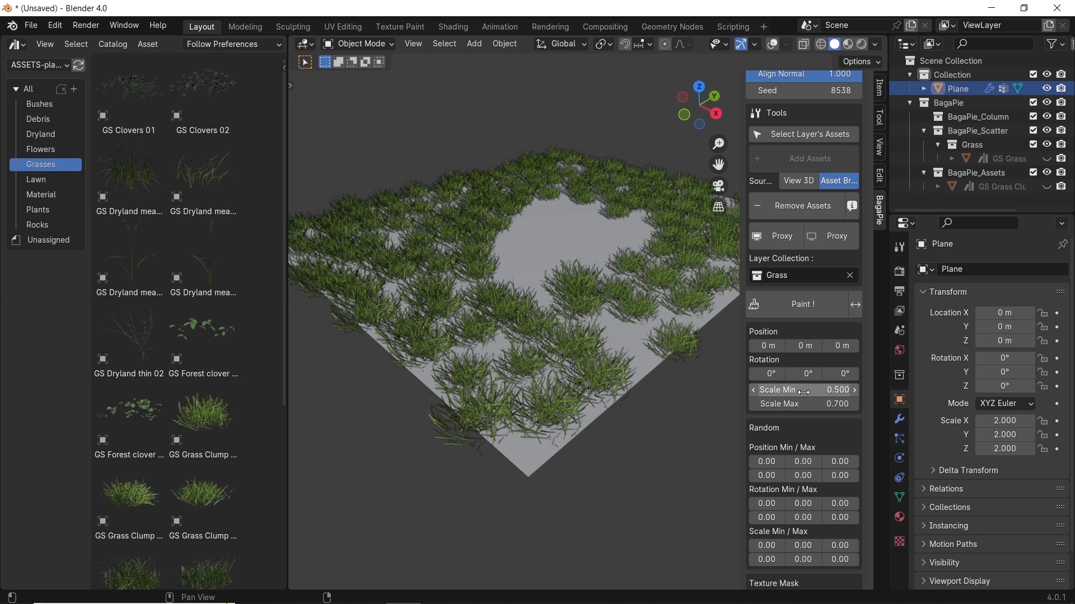
left_click_drag(822, 389, 805, 389)
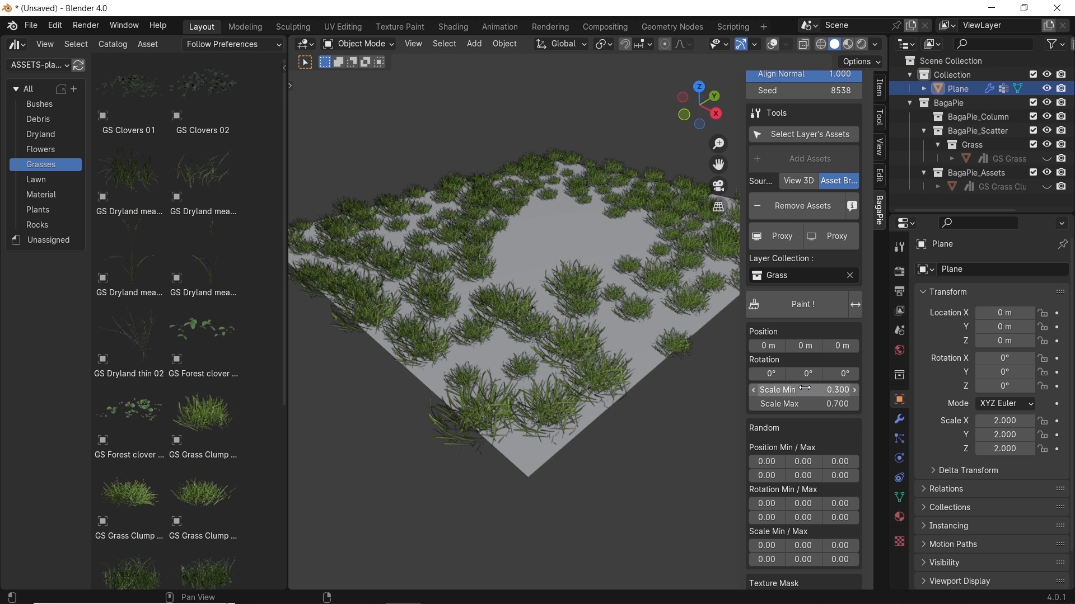
mouse_move(619, 281)
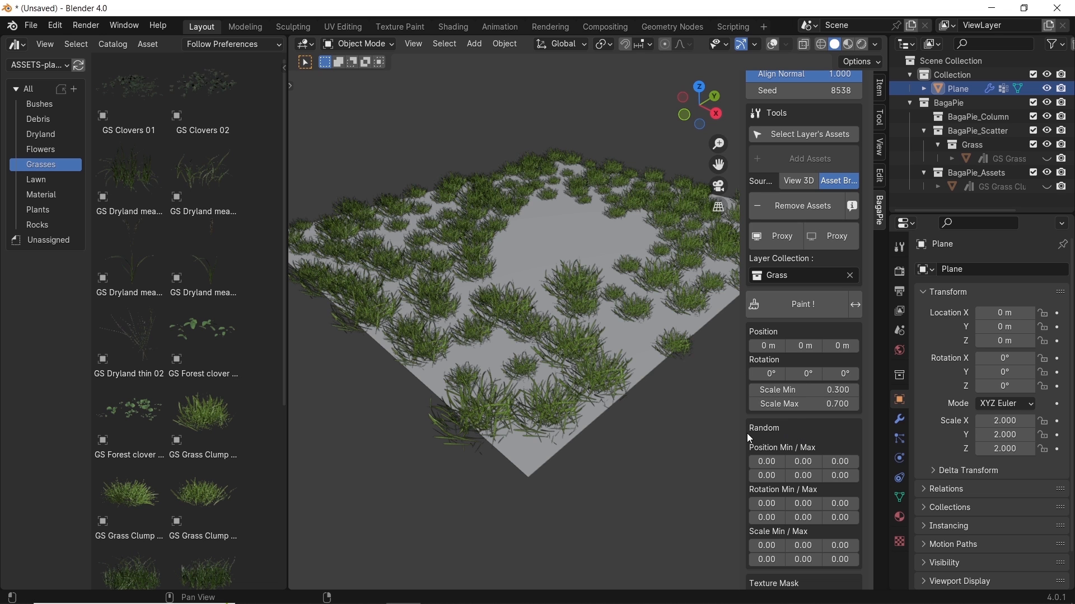
scroll("down", 3)
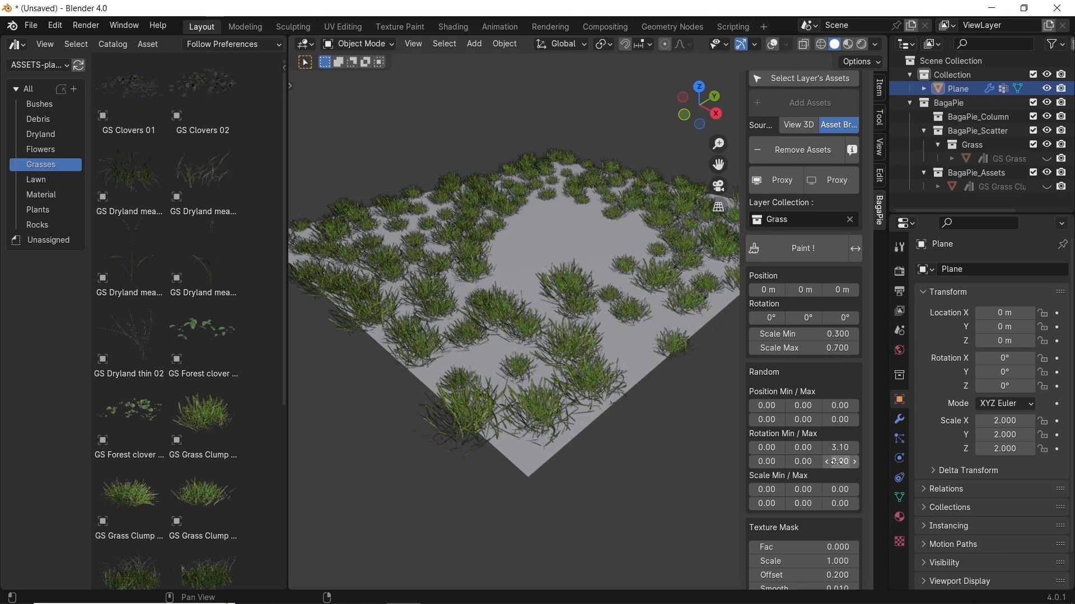
left_click(837, 461)
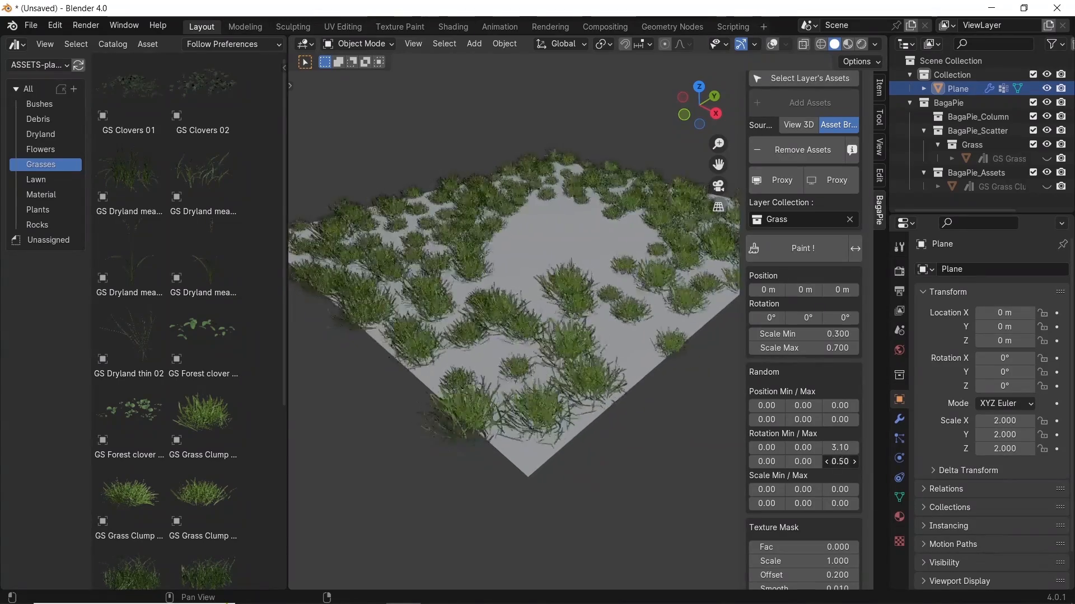
left_click(838, 461)
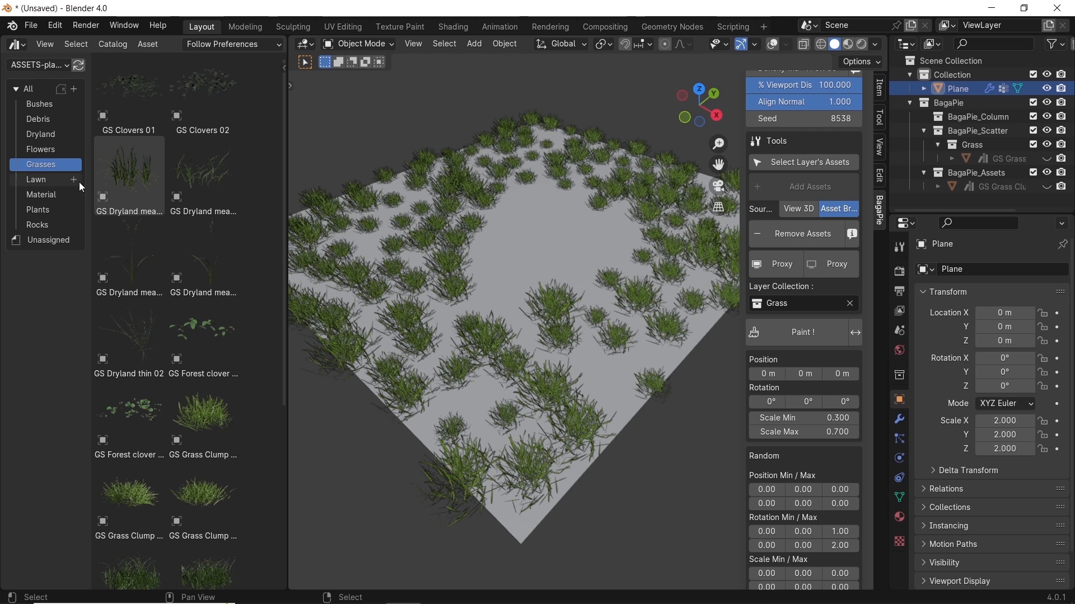
Add GS Dandelion 03 as a scatter layer named Flower and paint dandelions onto the plane.
left_click(40, 149)
type("Flo")
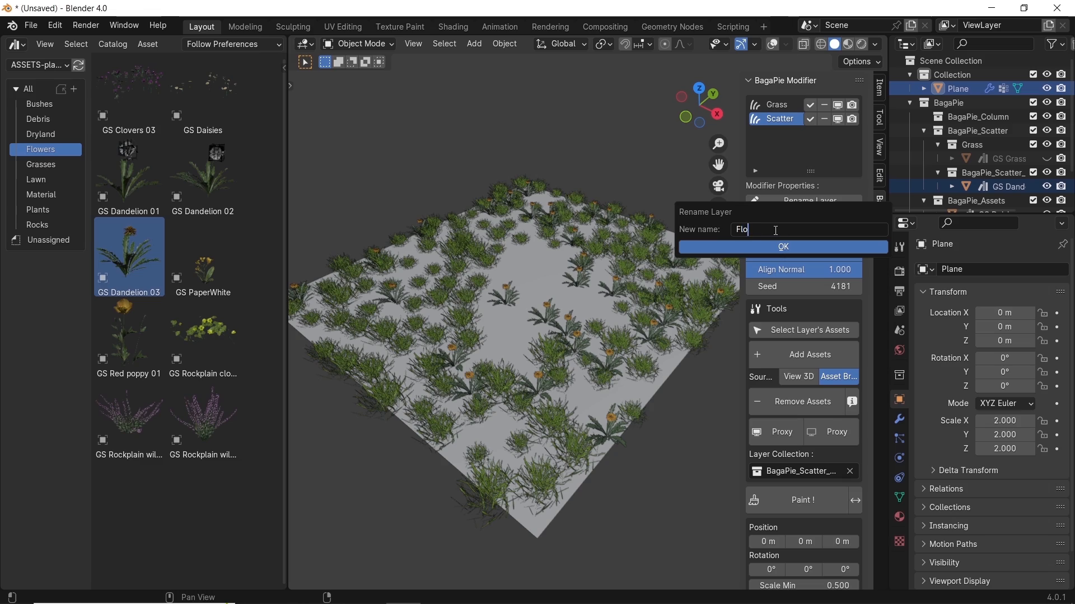
left_click(781, 248)
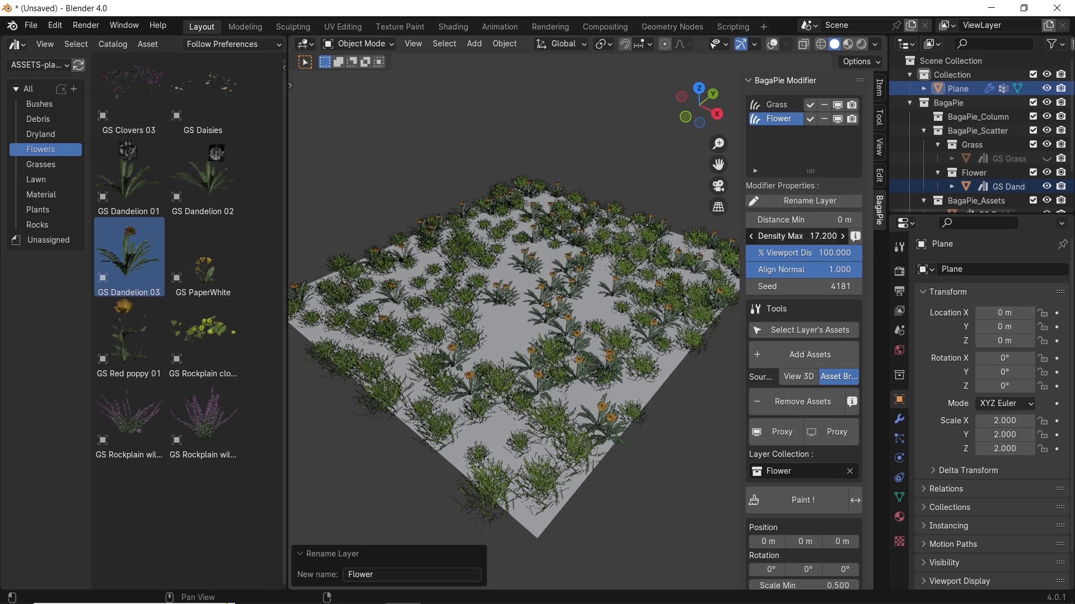
left_click(801, 500)
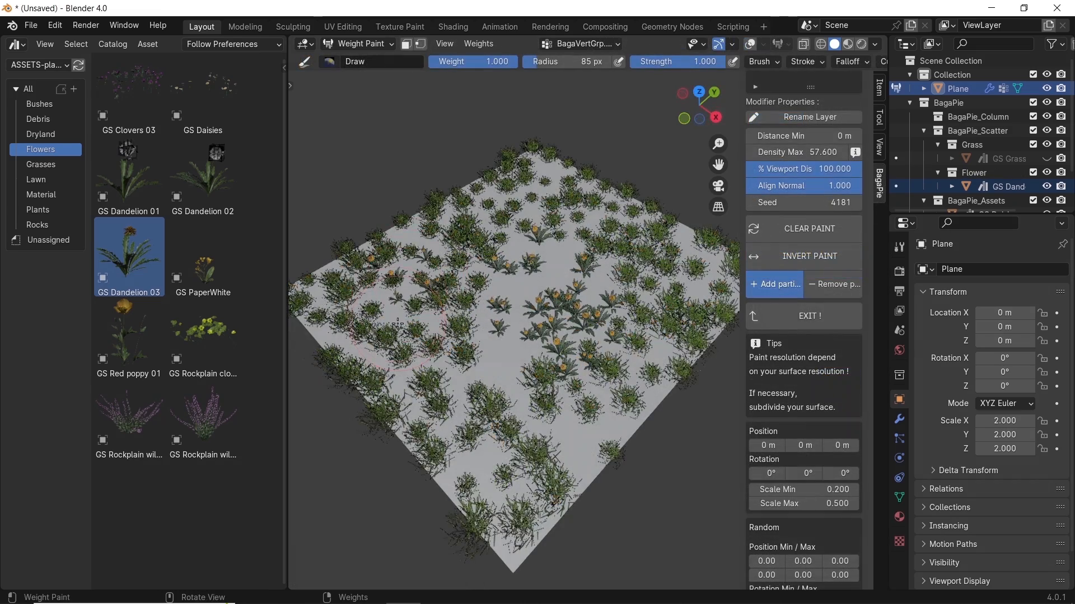
left_click_drag(399, 324, 610, 205)
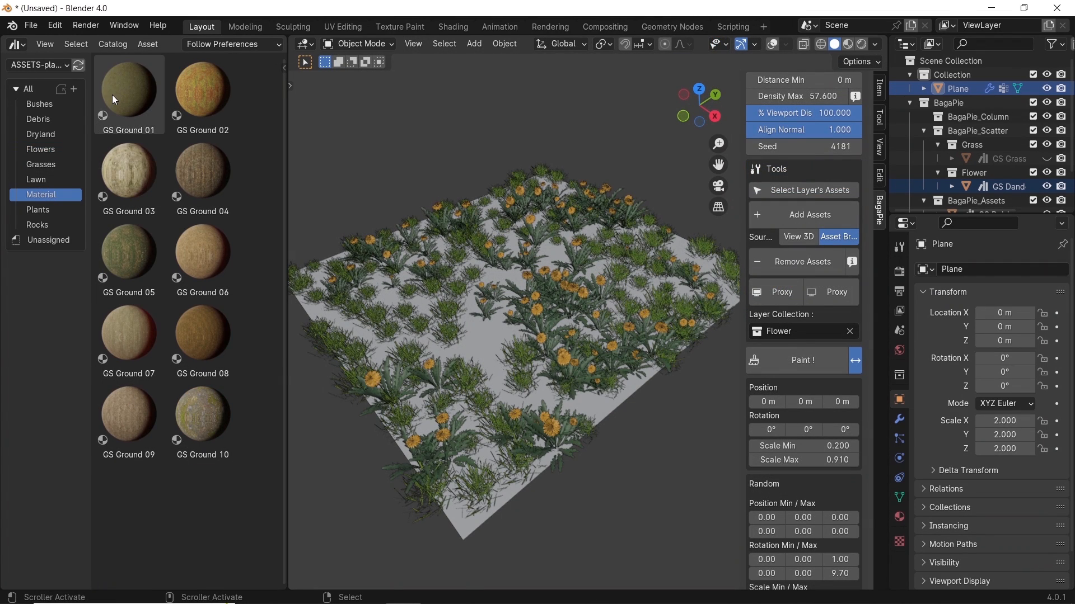
Apply GS Ground 01 to the plane and set viewport shading color to Texture.
left_click(128, 88)
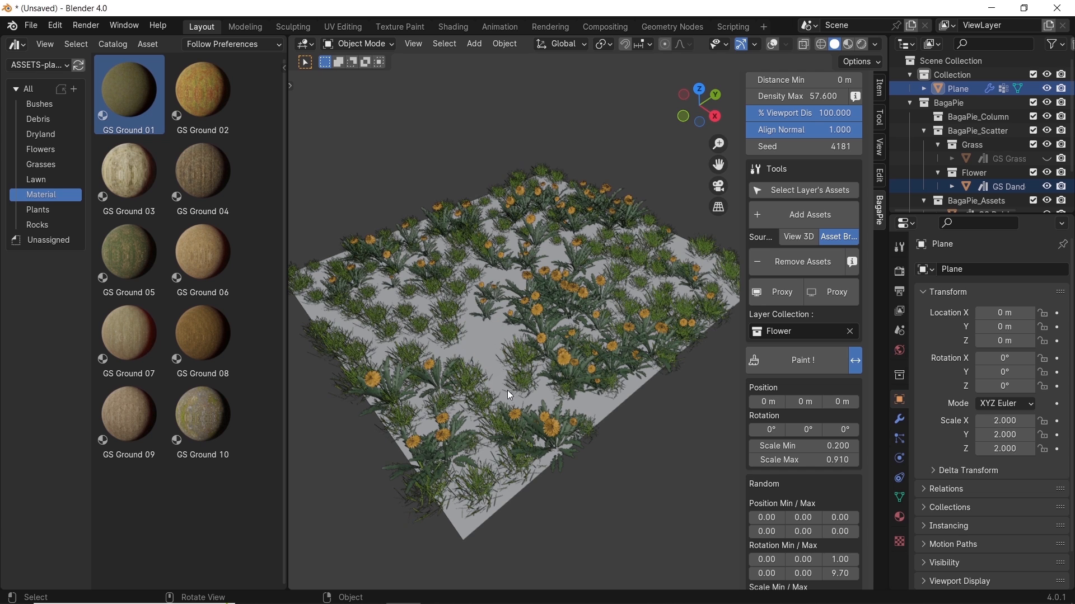
left_click(874, 44)
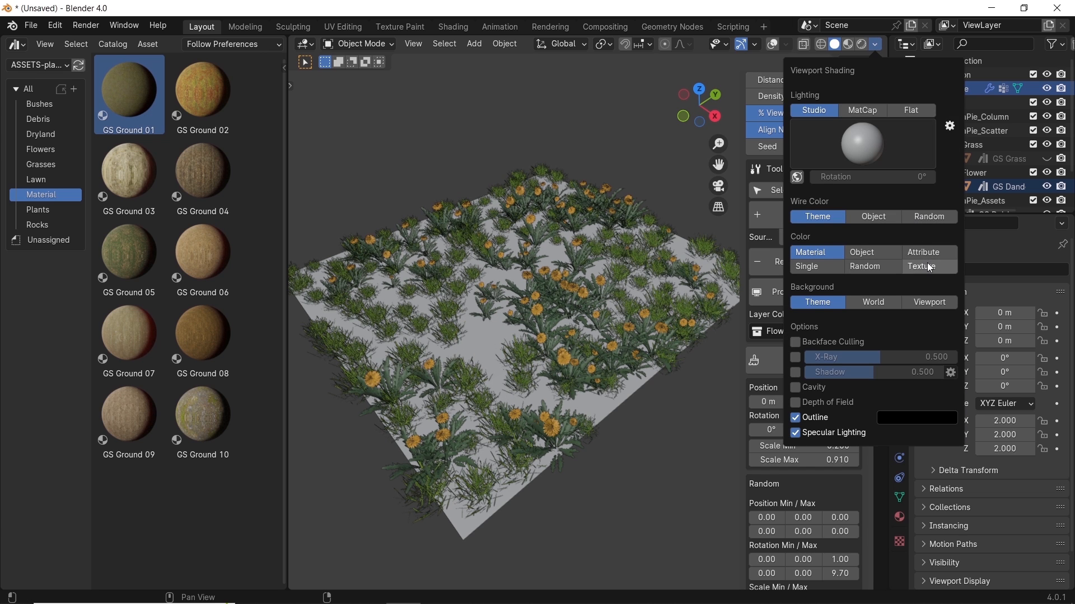
left_click(921, 266)
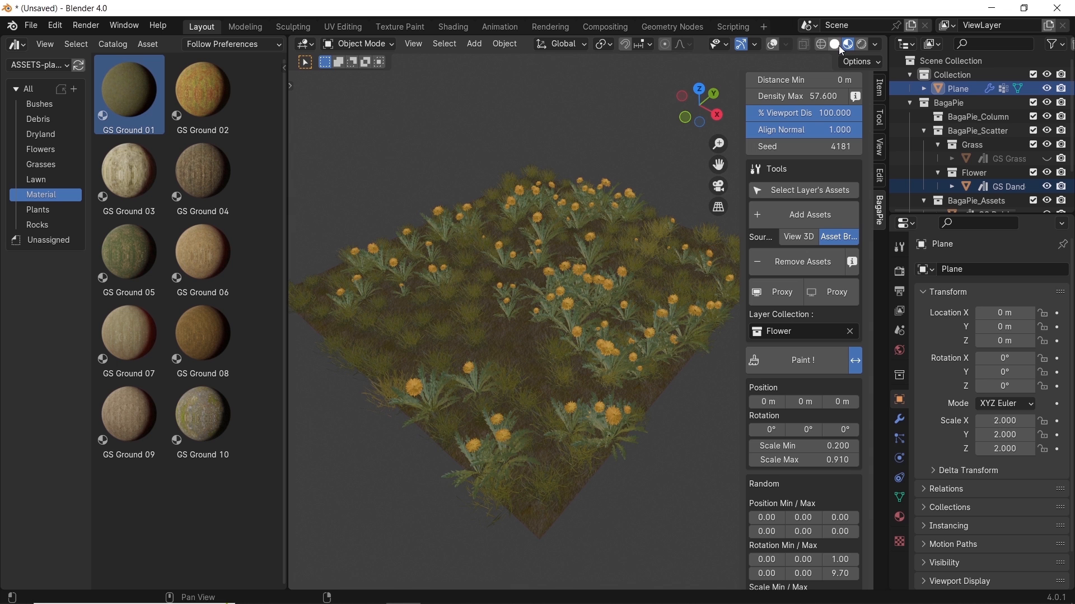
left_click(848, 43)
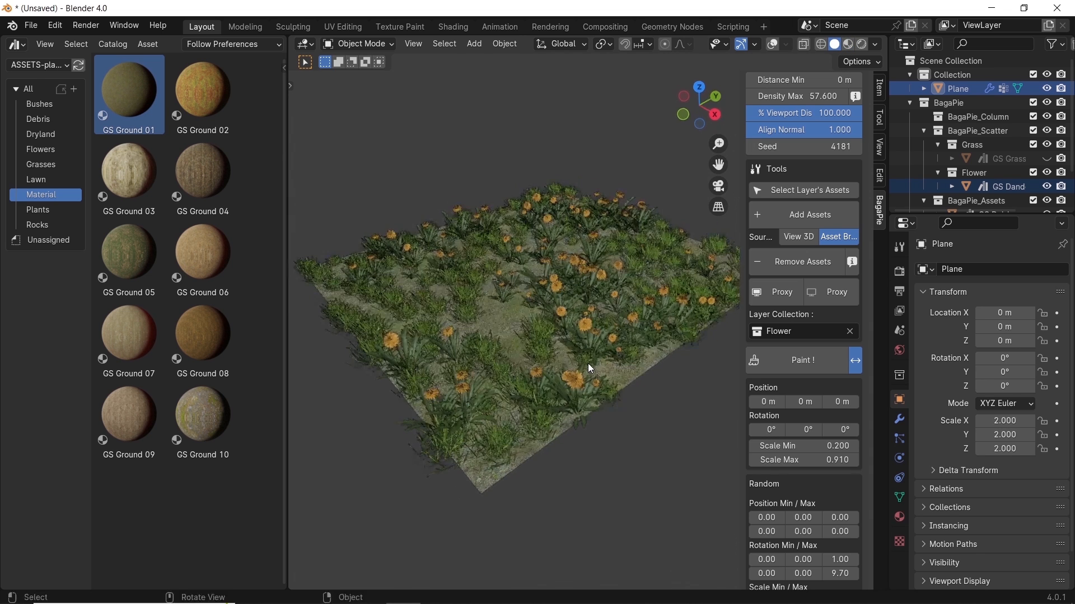
left_click(38, 210)
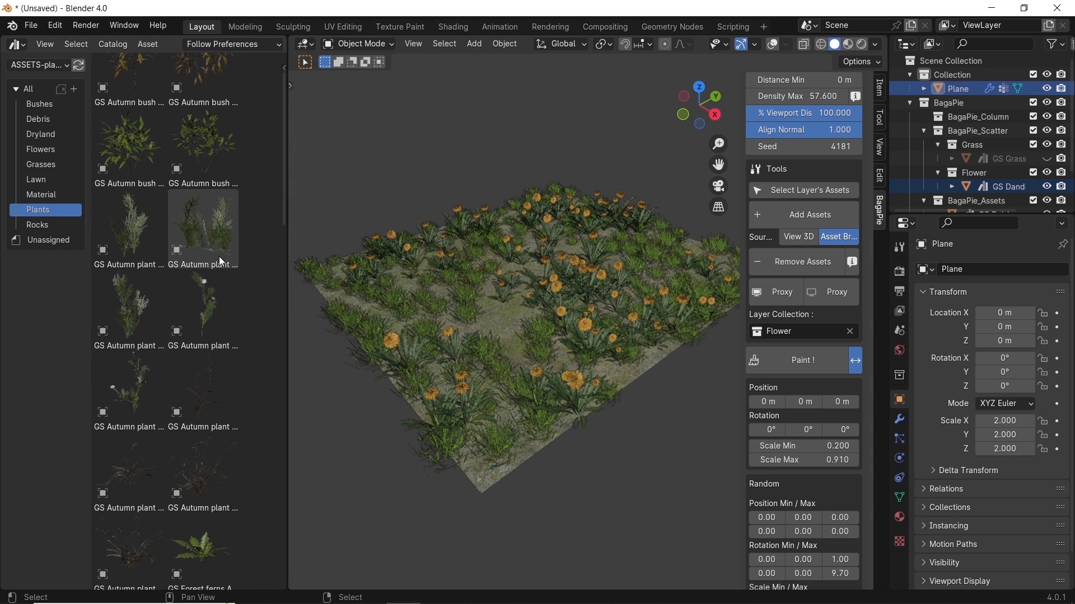
Scroll through the plant and bush assets, then browse the Rocks catalog.
scroll("down", 3)
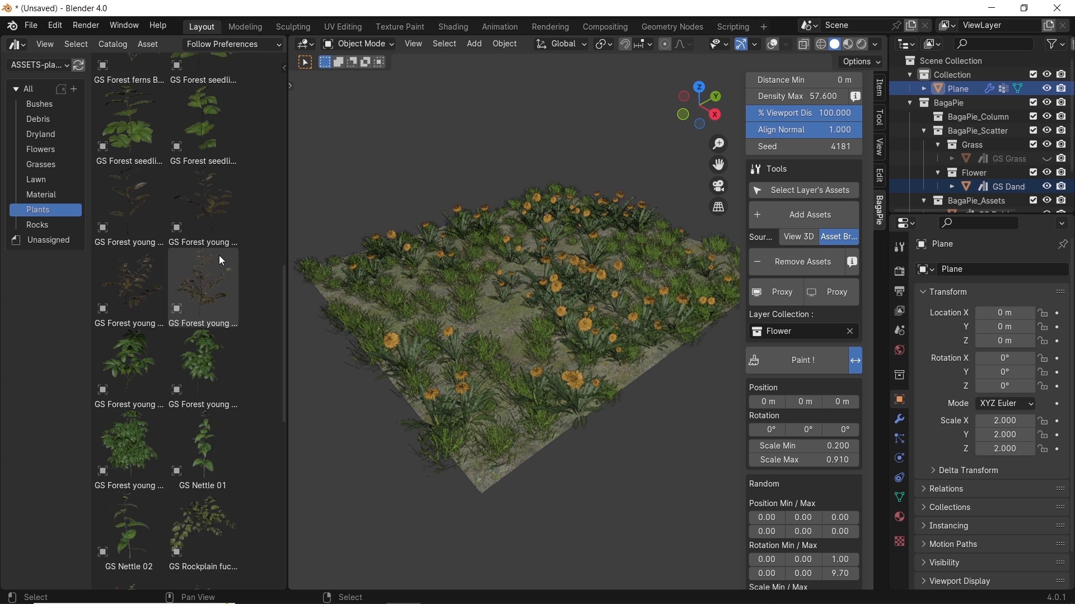
scroll("down", 3)
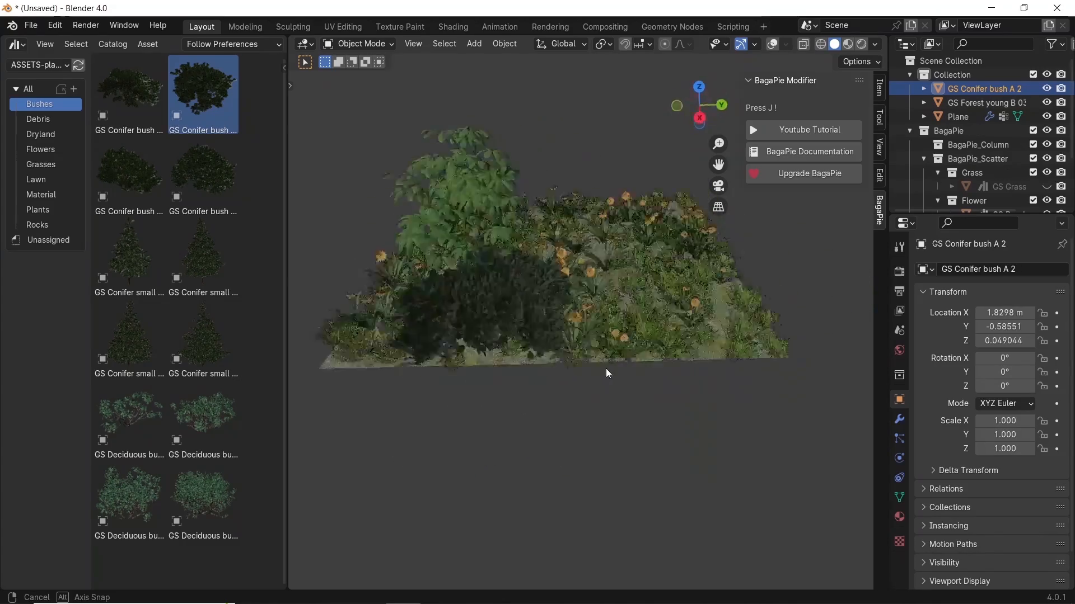
left_click(38, 225)
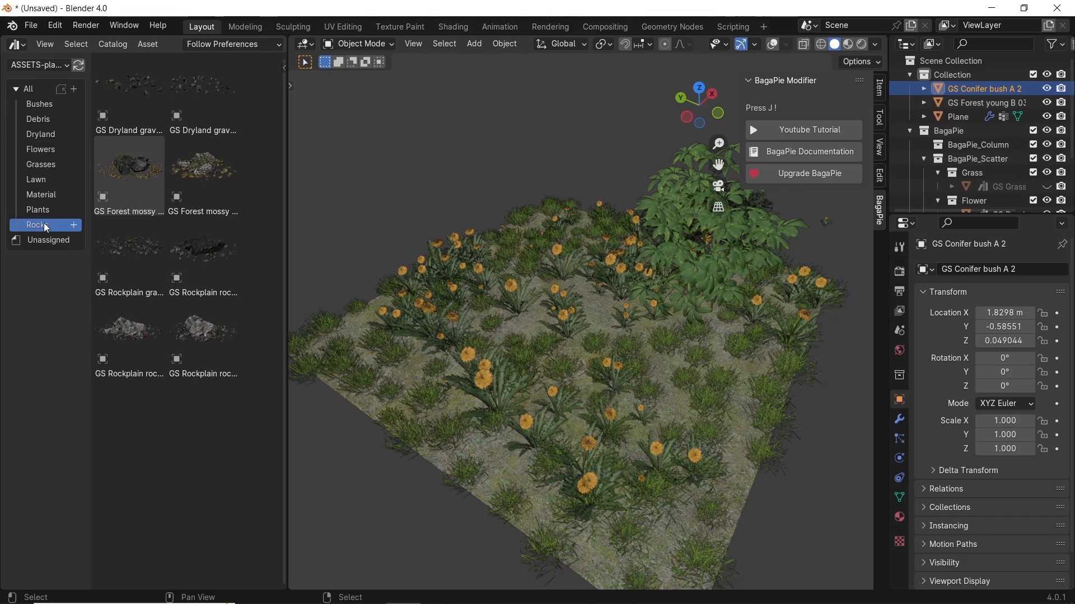